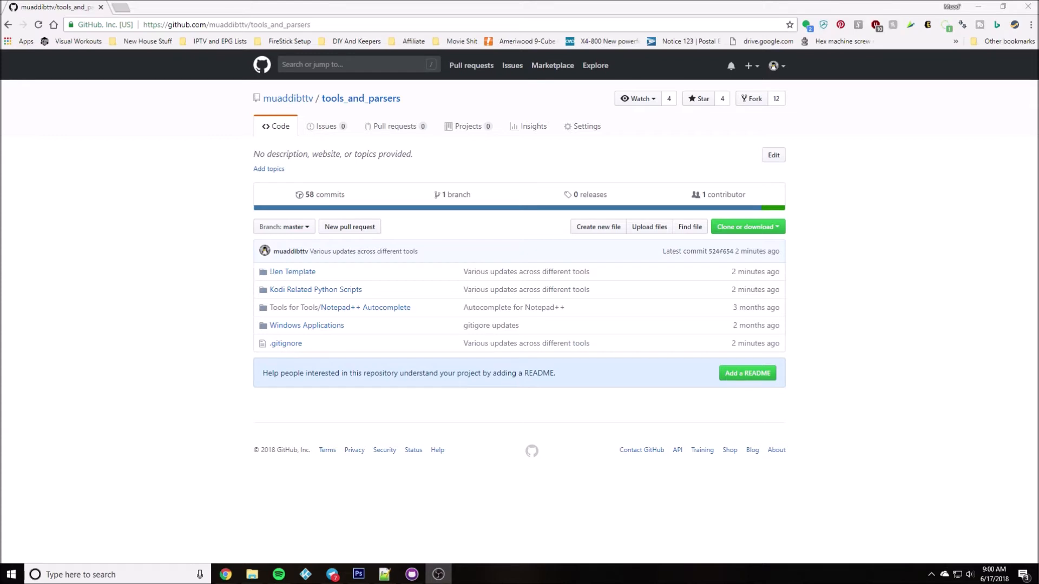
mouse_move(908, 423)
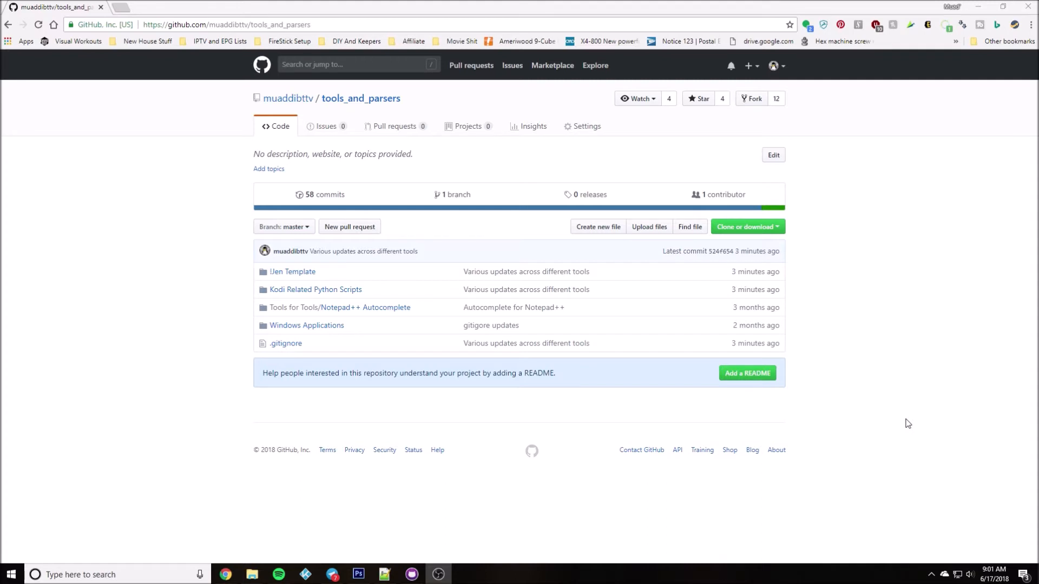
mouse_move(907, 409)
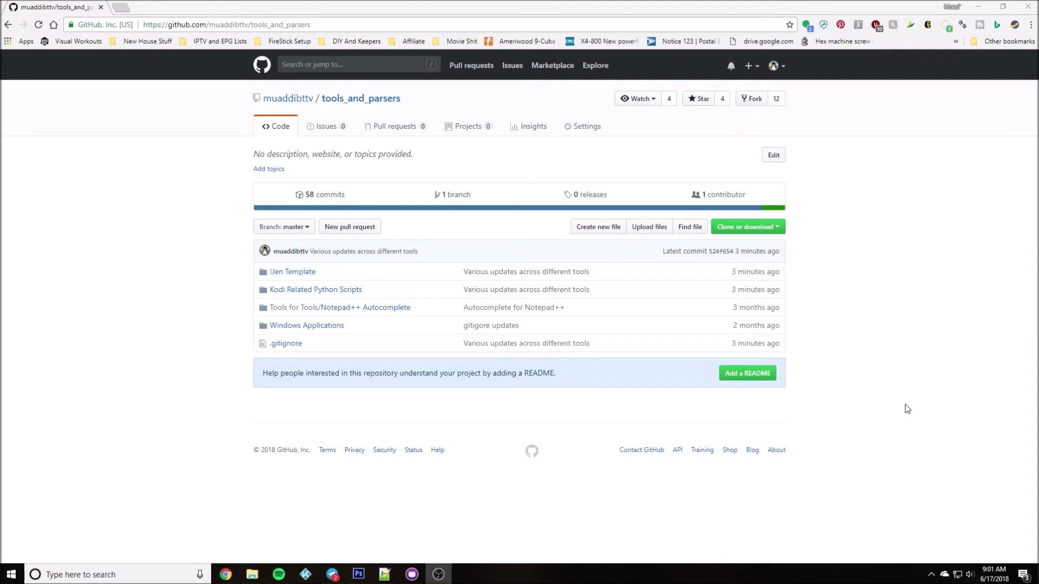
mouse_move(530, 406)
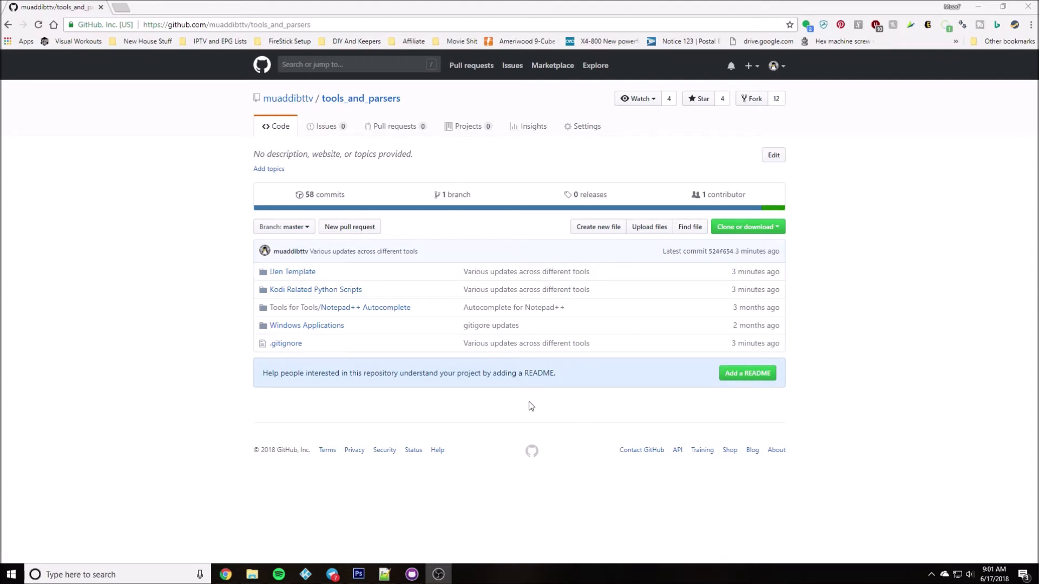
mouse_move(315, 290)
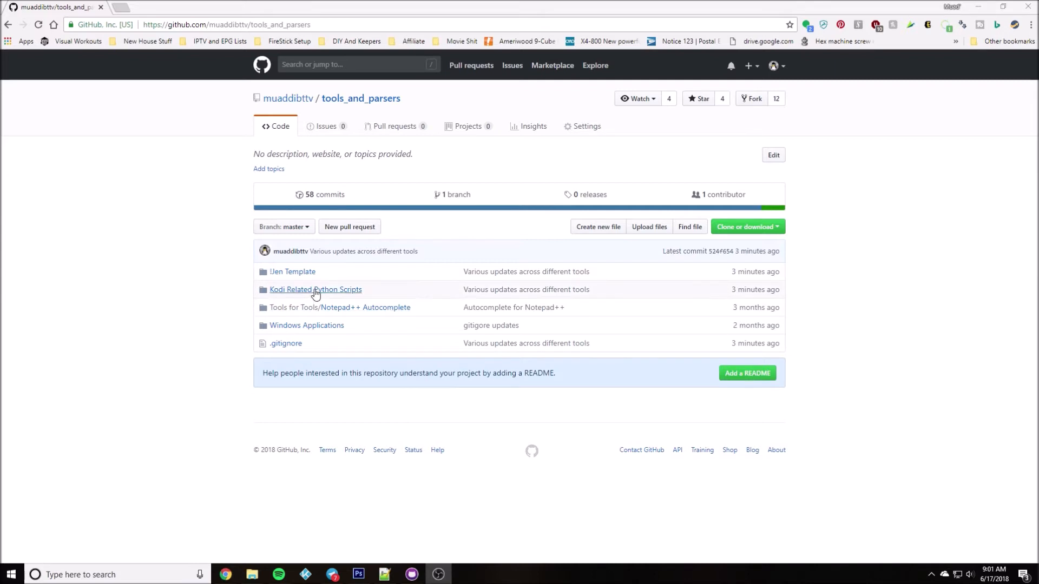
Navigate through Kodi Related Python Scripts into Jen Generators and pick jen_channel_video_lister.py
click(314, 290)
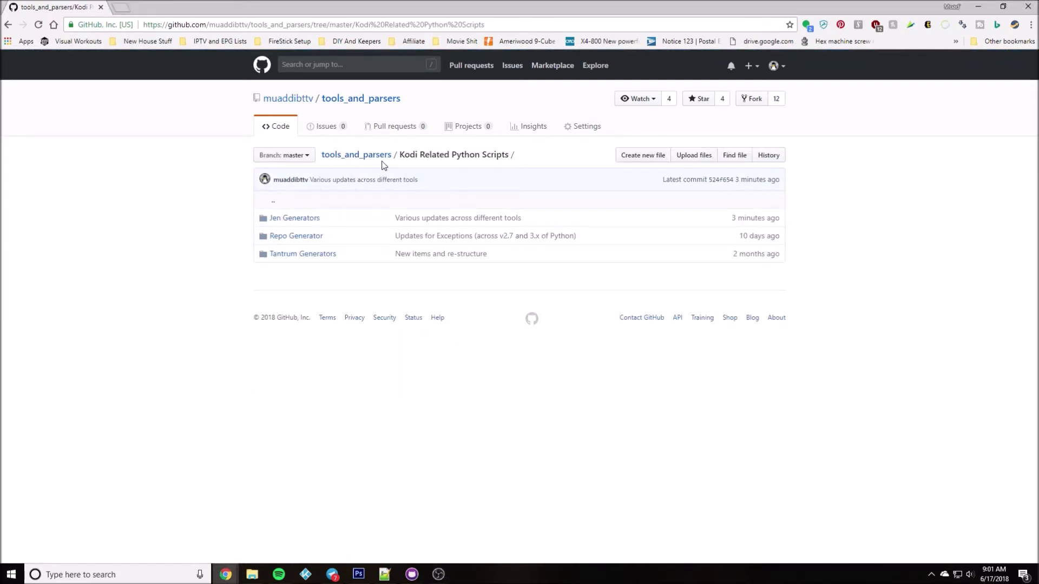
mouse_move(508, 165)
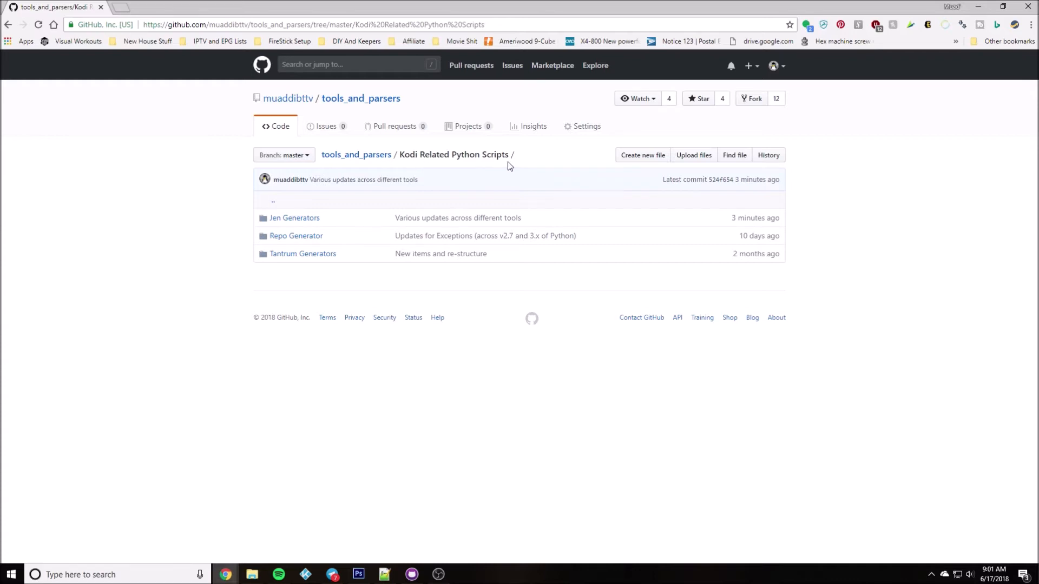
mouse_move(306, 226)
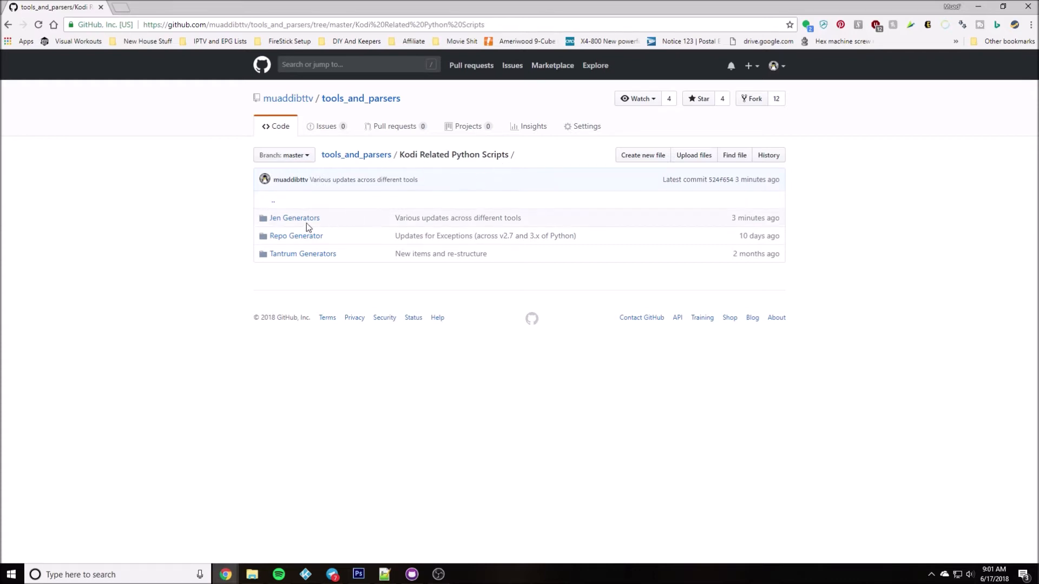
click(294, 218)
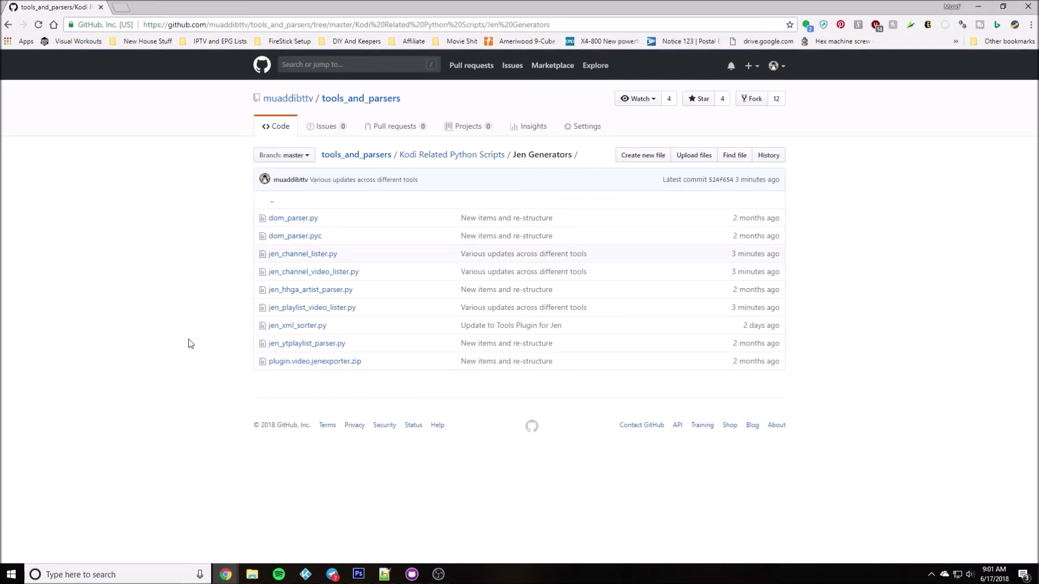
mouse_move(250, 317)
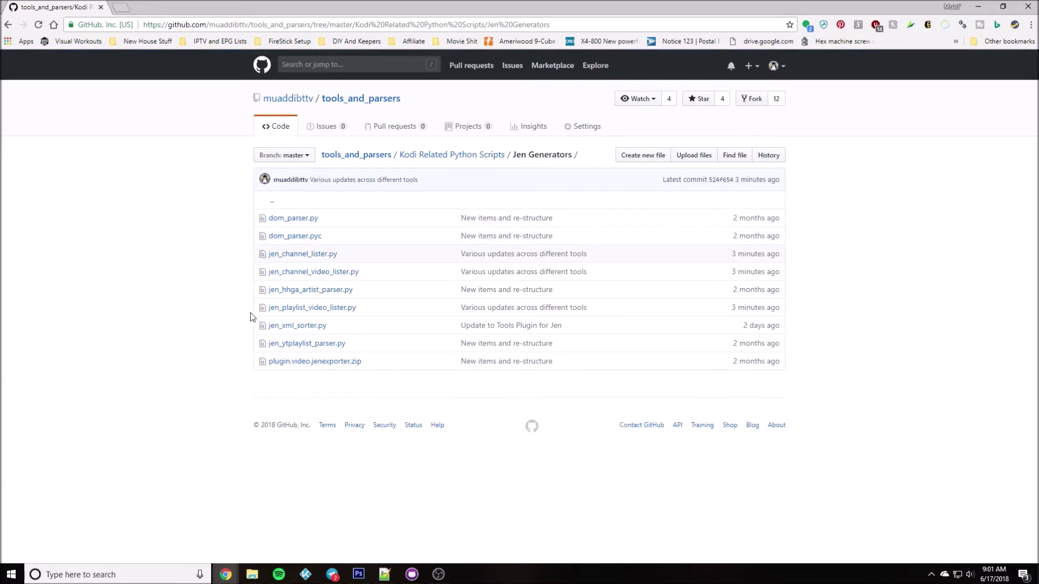
mouse_move(148, 296)
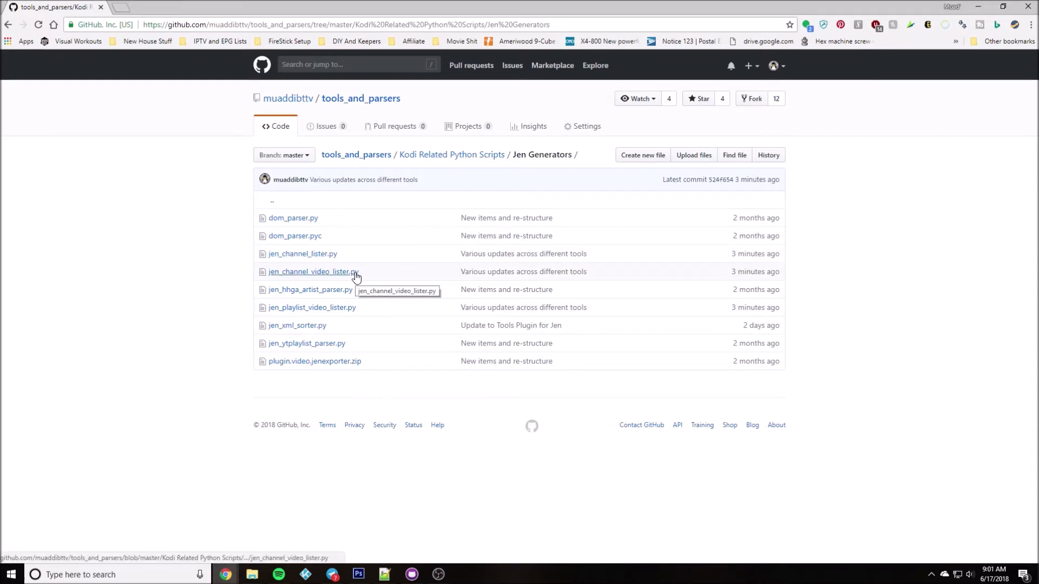
click(312, 272)
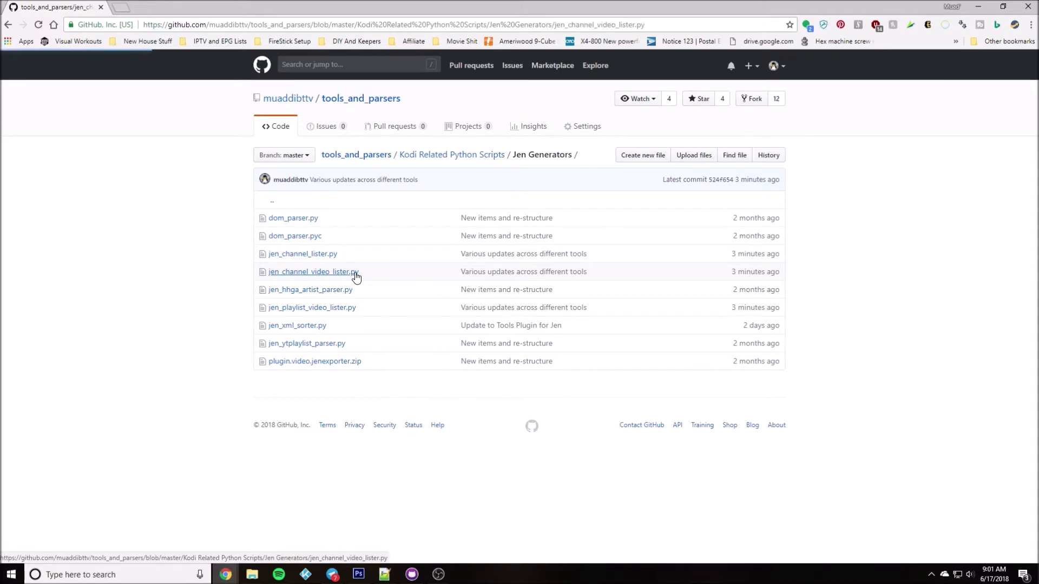
Load the jen_channel_video_lister.py source and read down to the channelId value on line 20
click(313, 271)
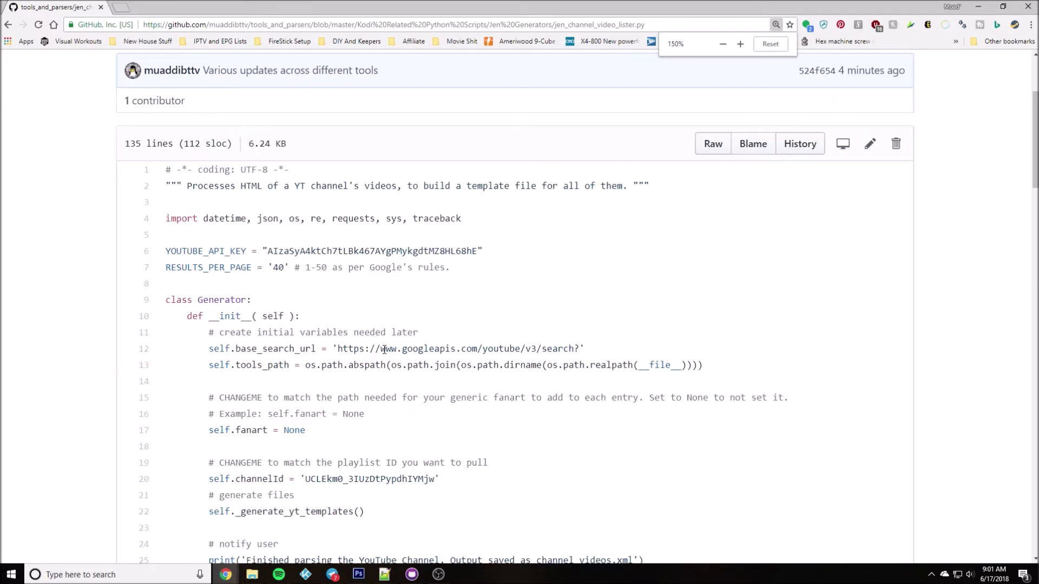
scroll(down, 3)
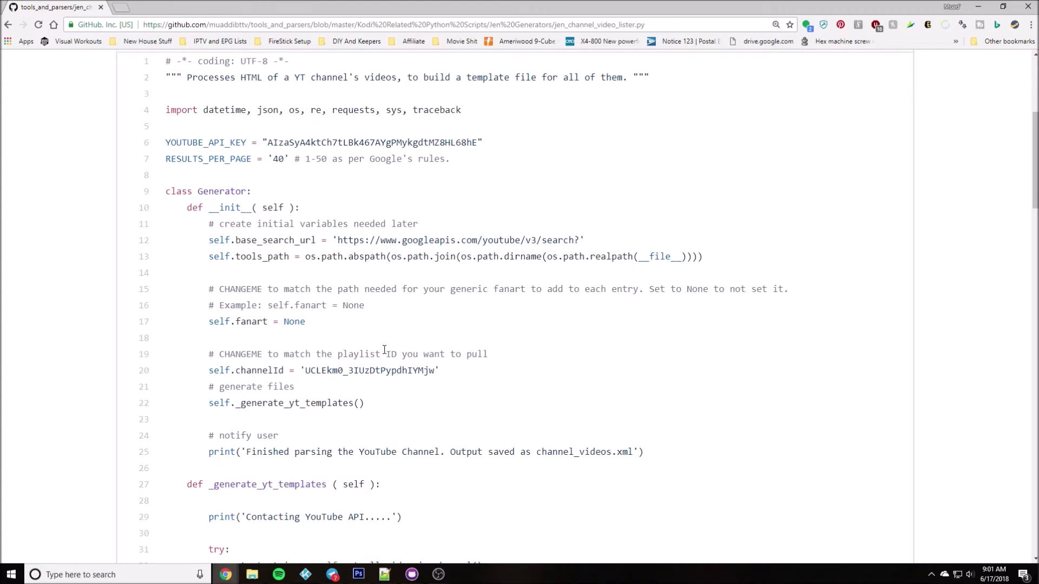
double_click(371, 142)
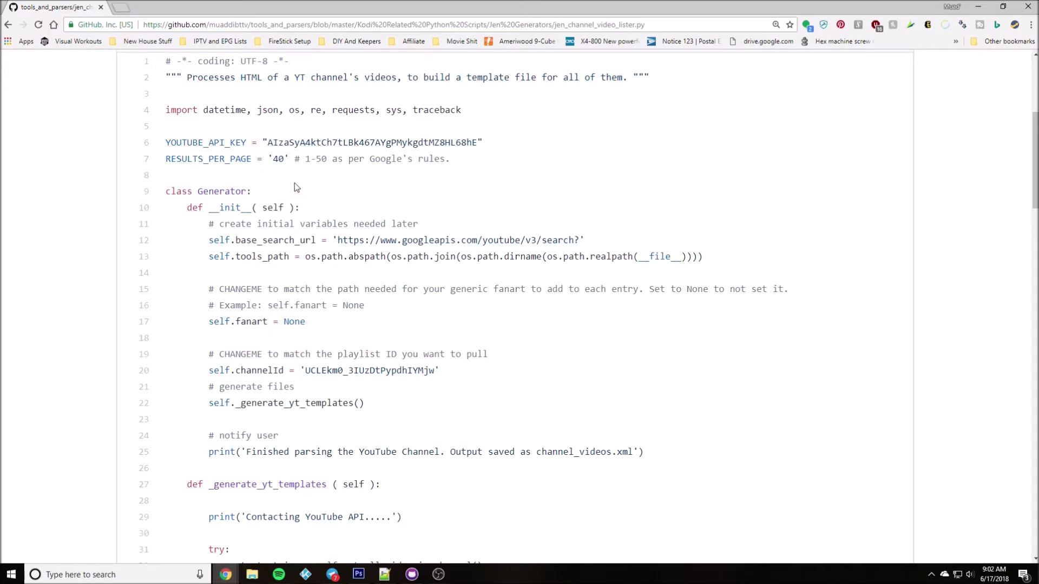
scroll(down, 3)
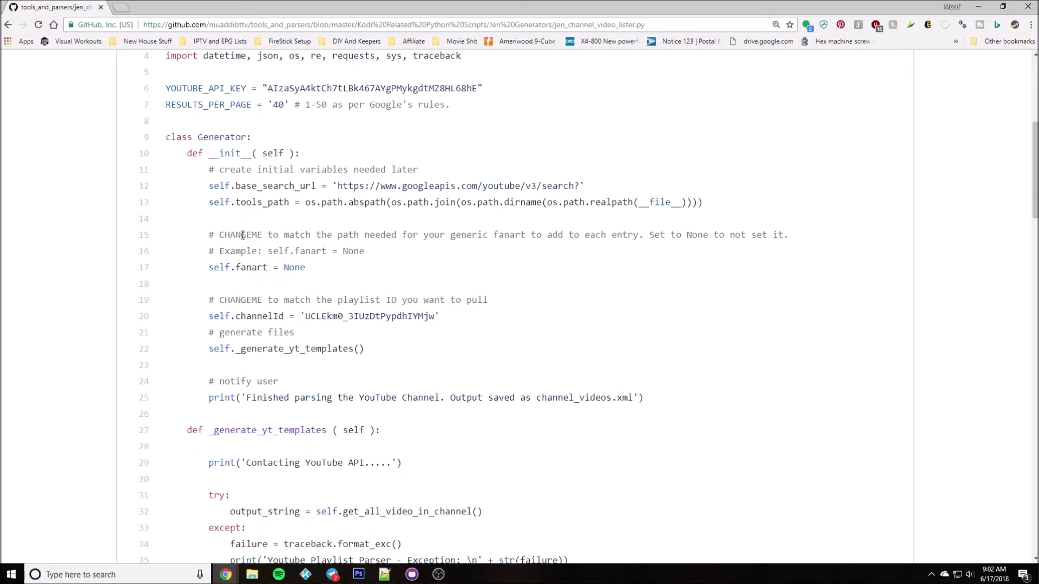
double_click(241, 235)
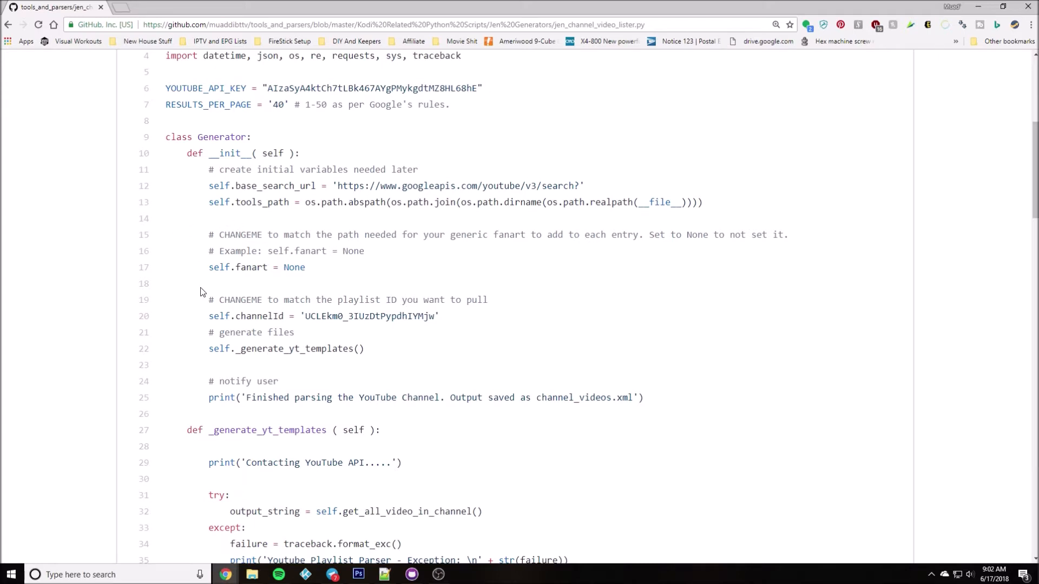
scroll(down, 3)
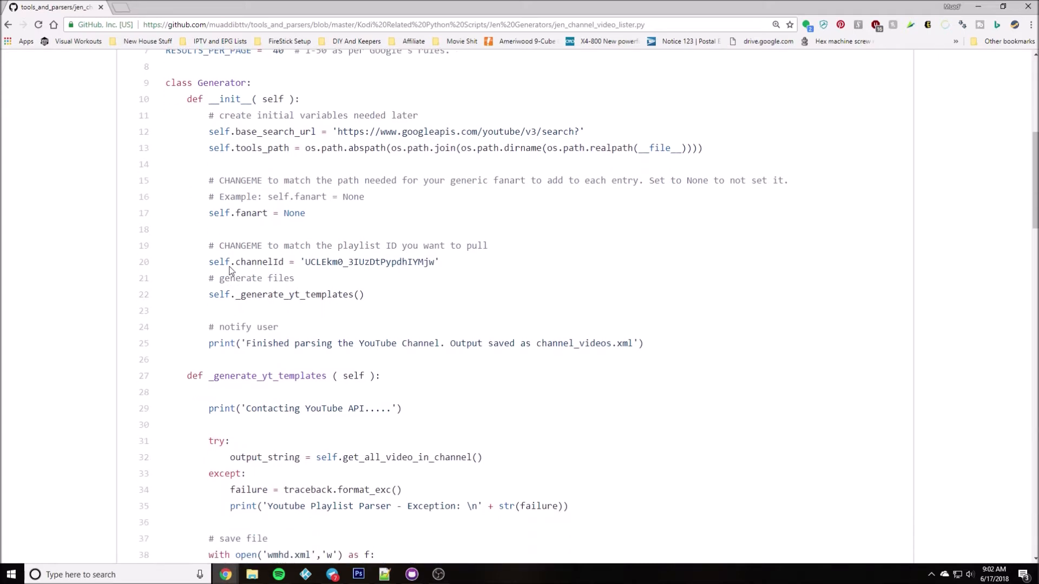
mouse_move(280, 249)
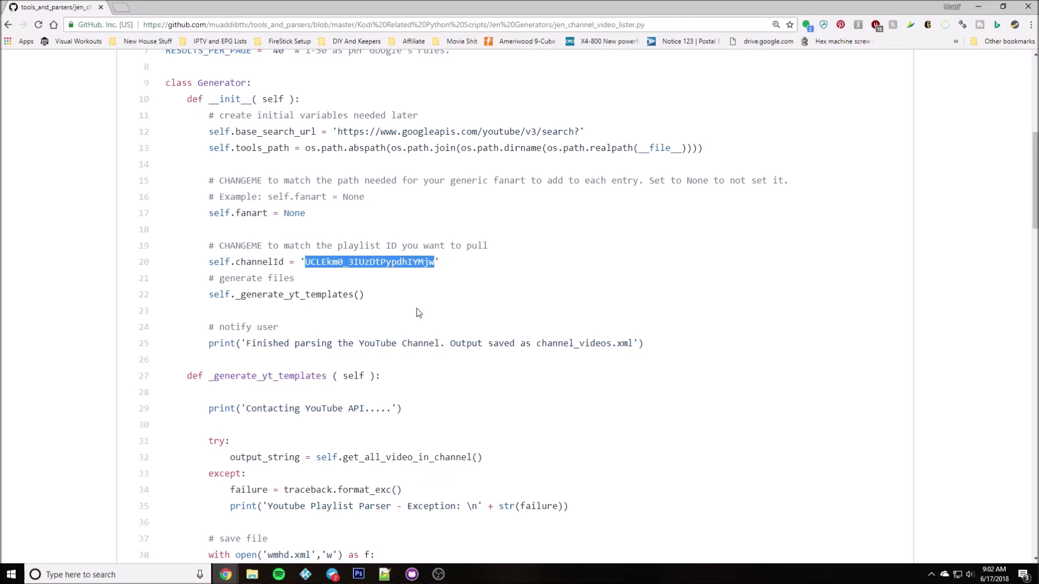
mouse_move(447, 258)
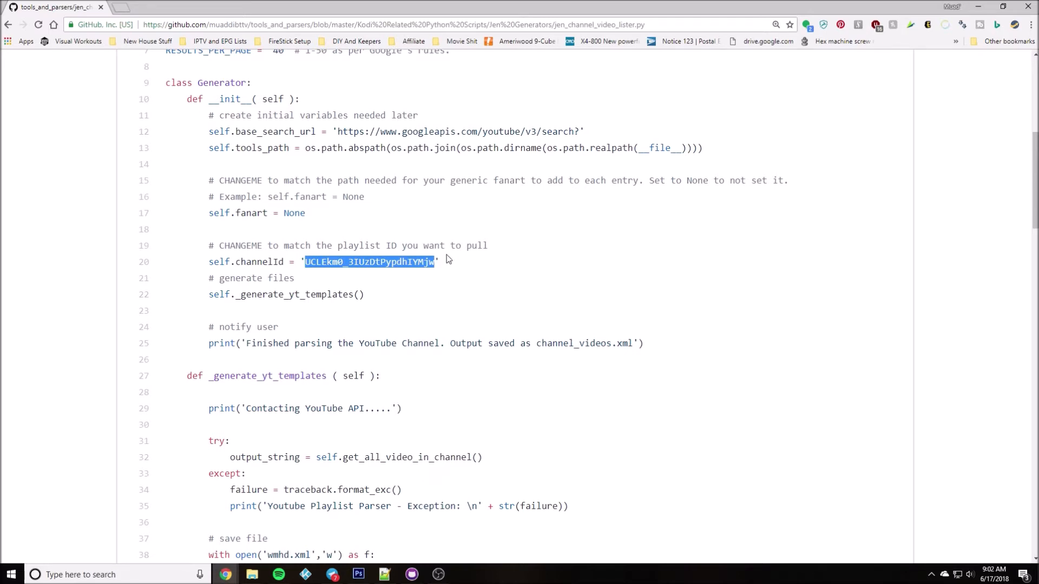
click(367, 261)
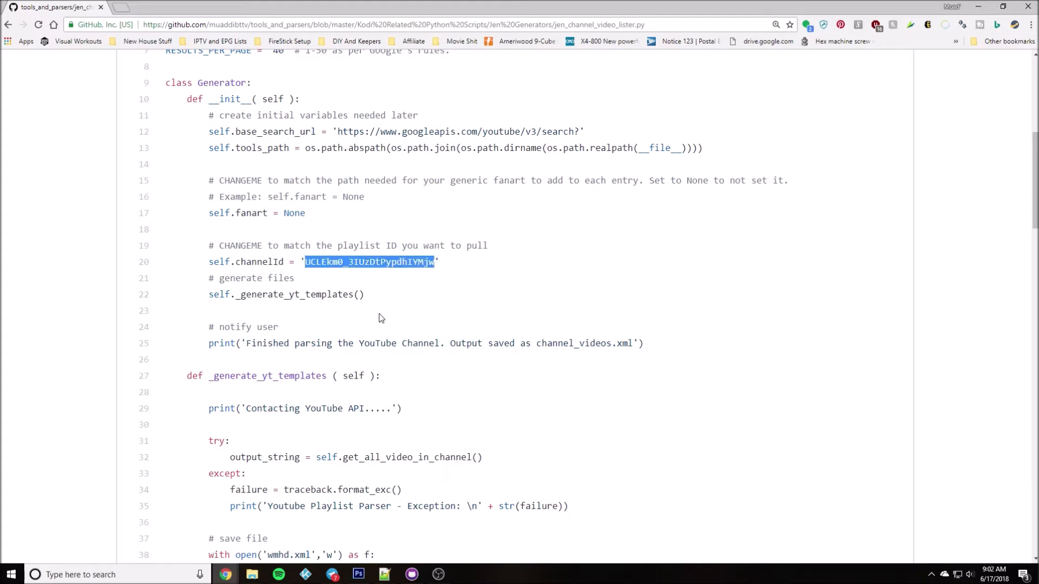
mouse_move(364, 332)
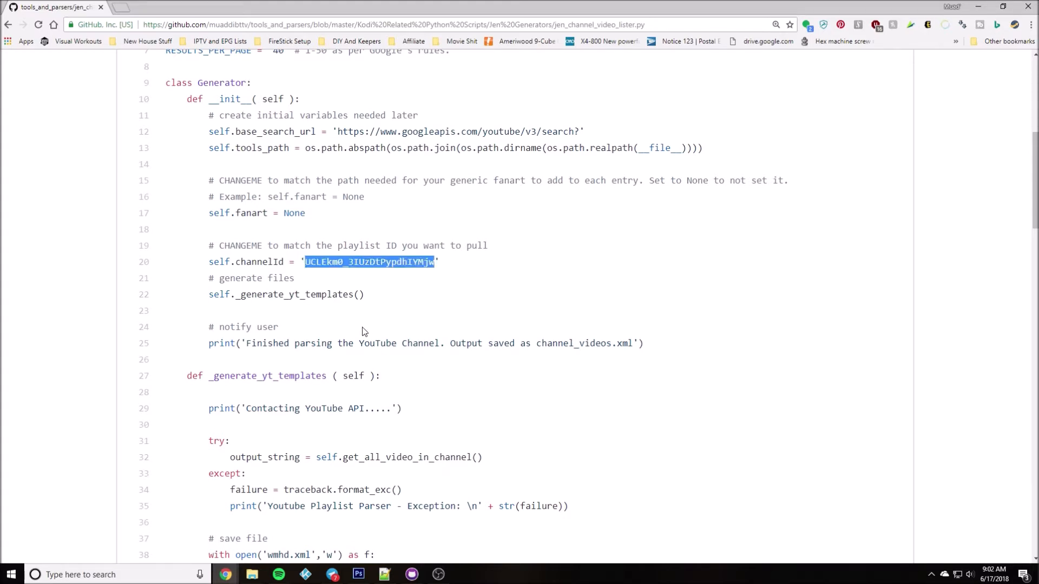
Reach the video-item loop and highlight the kind check that skips non-video results
scroll(down, 3)
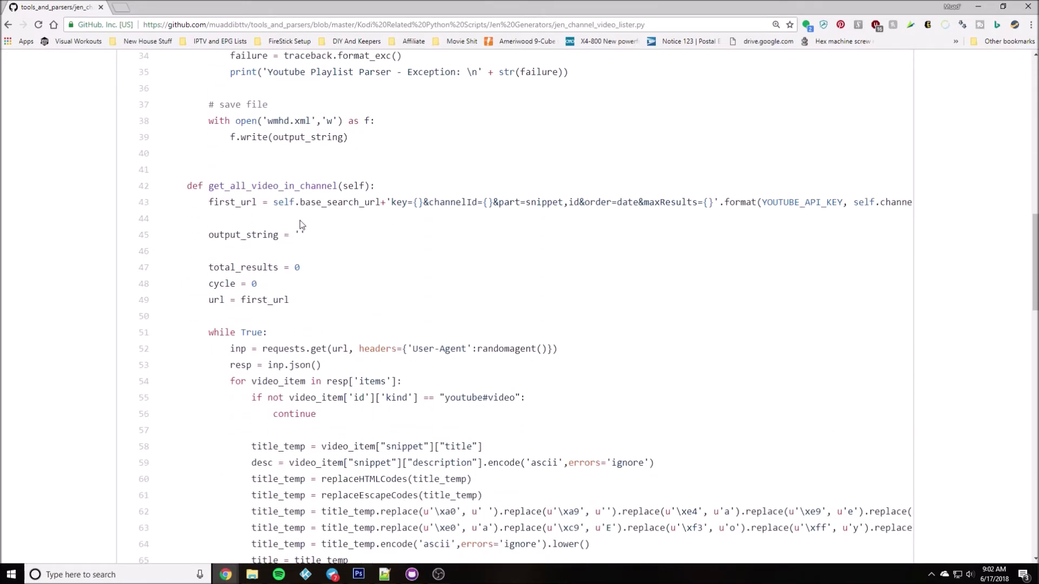
scroll(down, 3)
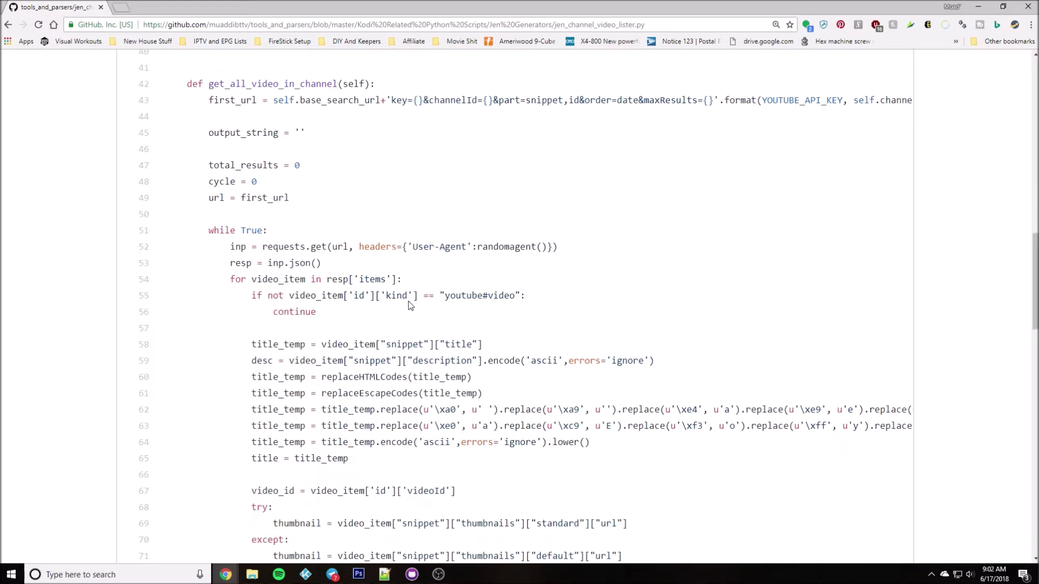
scroll(down, 3)
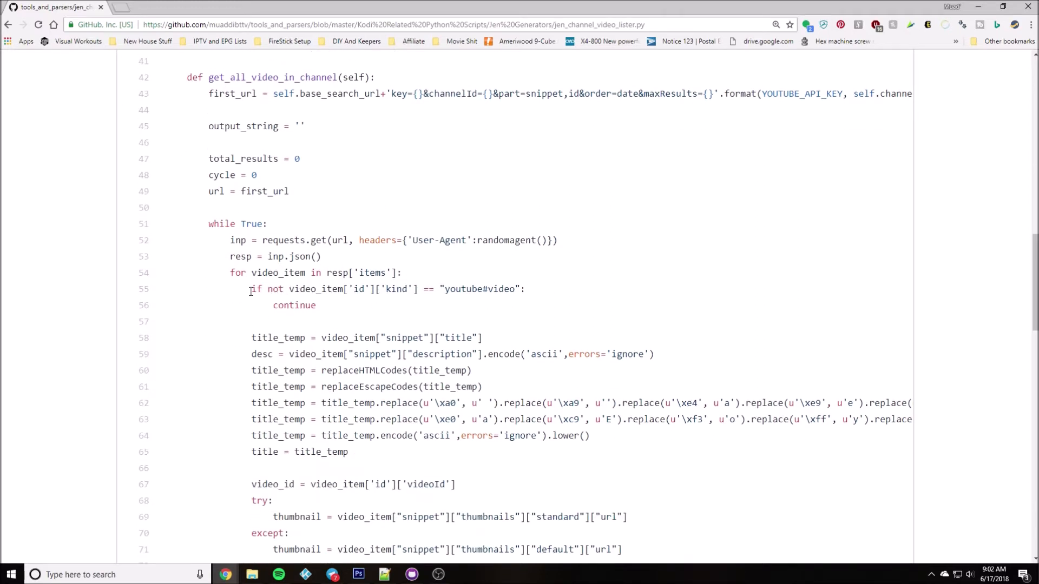
drag(249, 289, 437, 289)
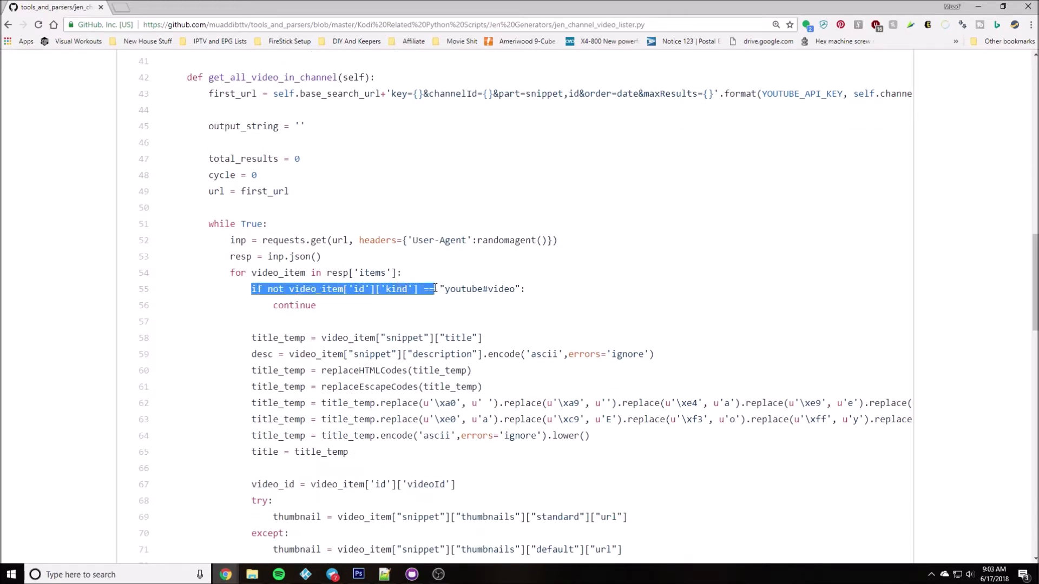
click(515, 289)
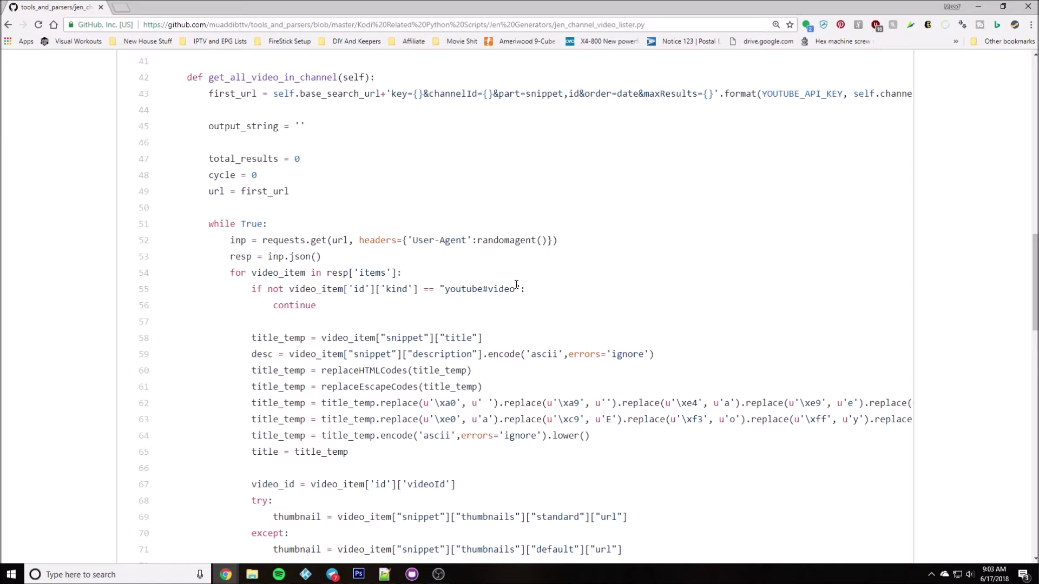
mouse_move(501, 304)
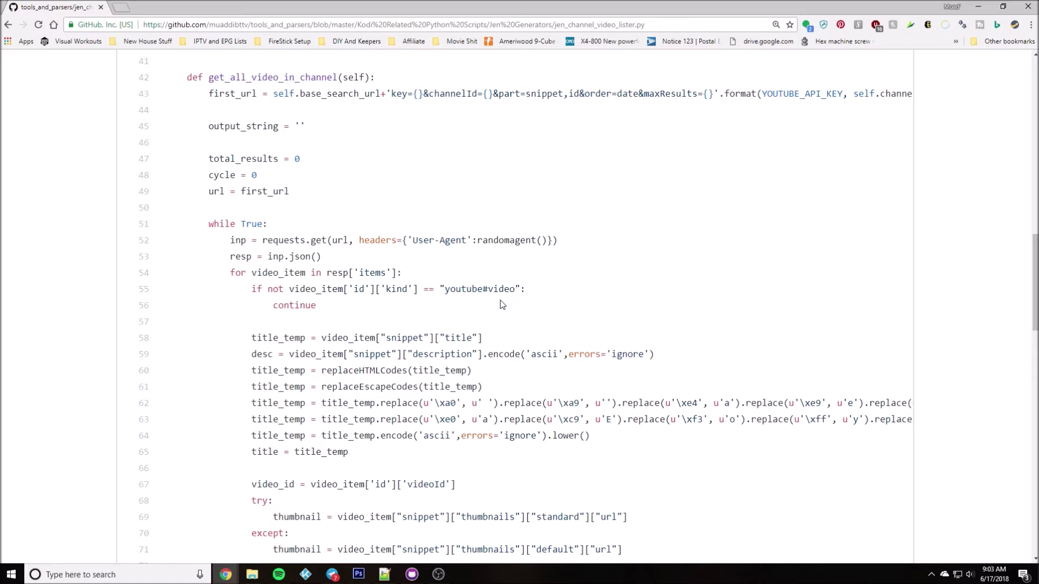
Continue to the title-cleaning code and review the encode call that builds each item
scroll(down, 3)
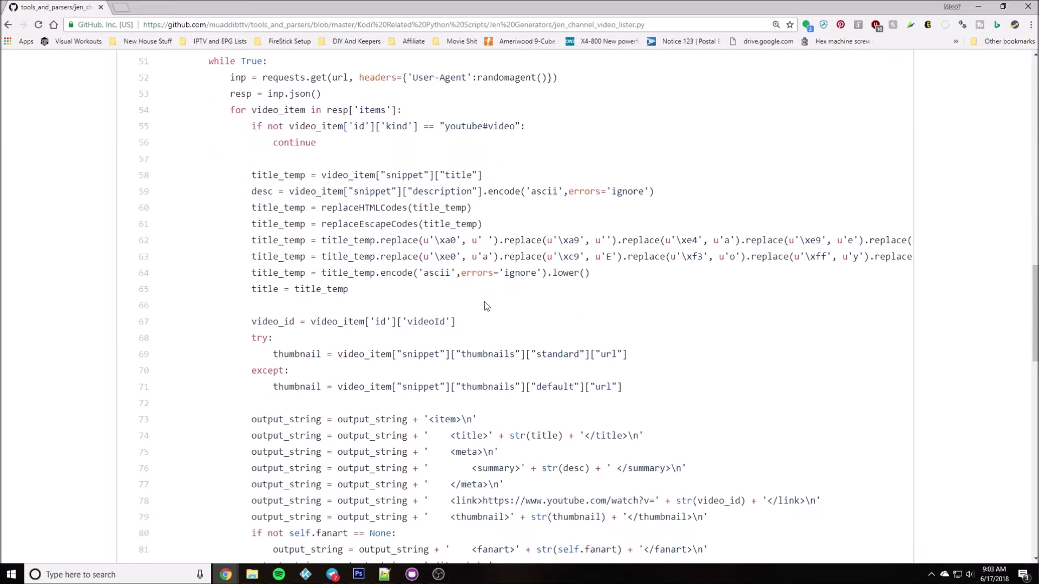
scroll(down, 3)
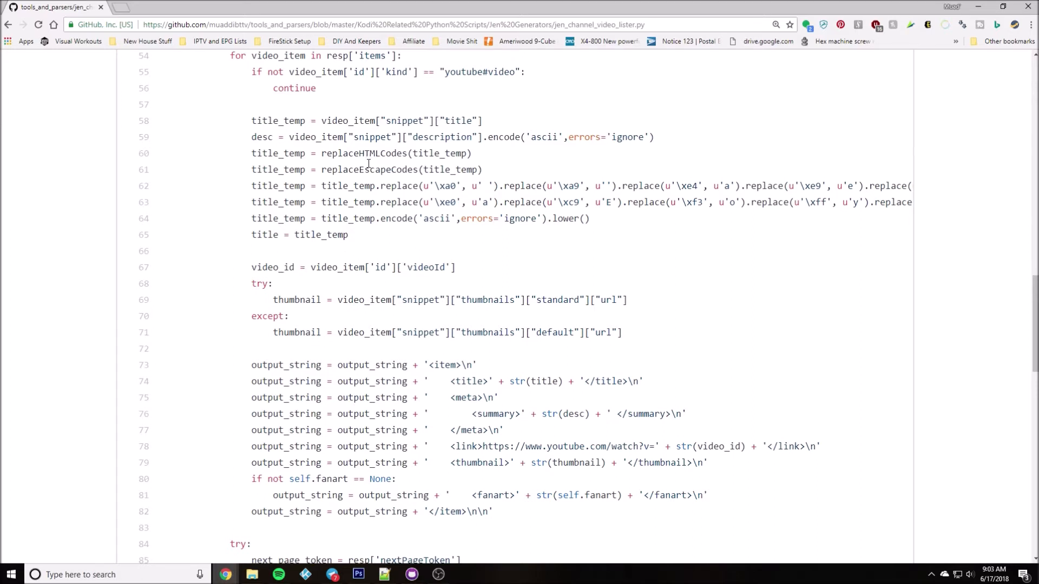
mouse_move(420, 232)
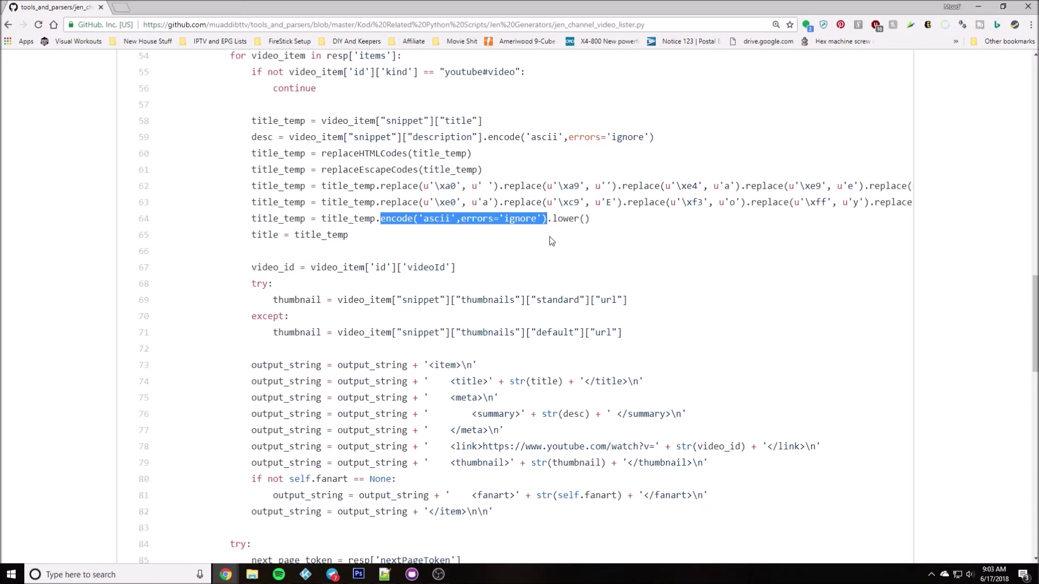
click(433, 234)
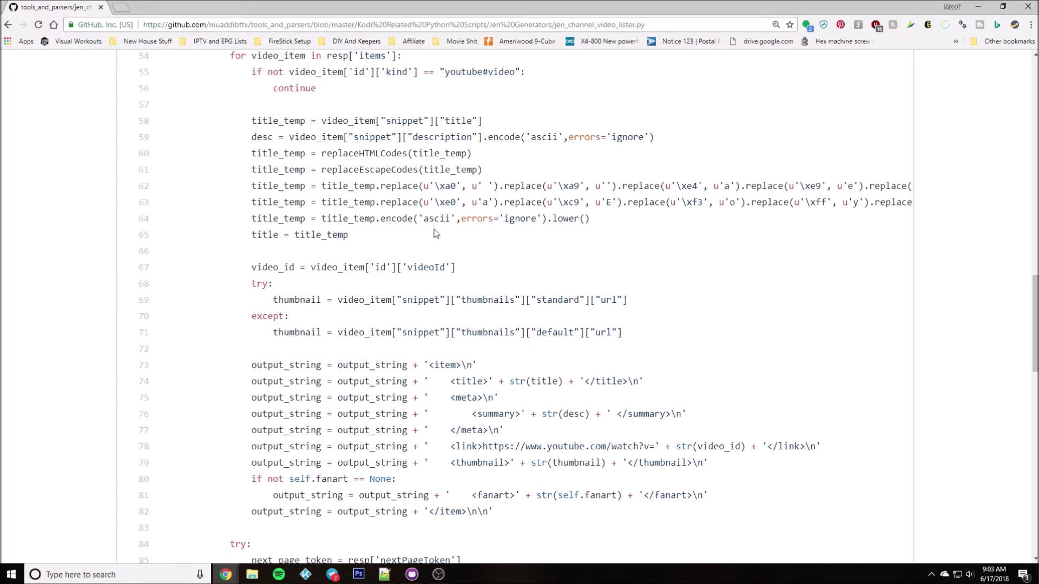
mouse_move(436, 237)
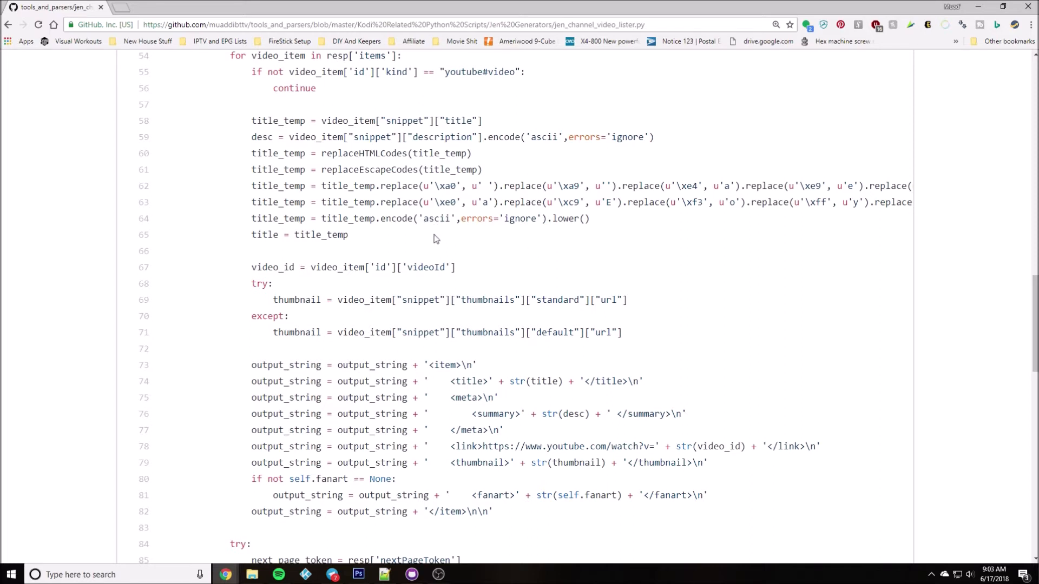
Review the link line and highlight the YouTube watch URL used for each video item
scroll(down, 3)
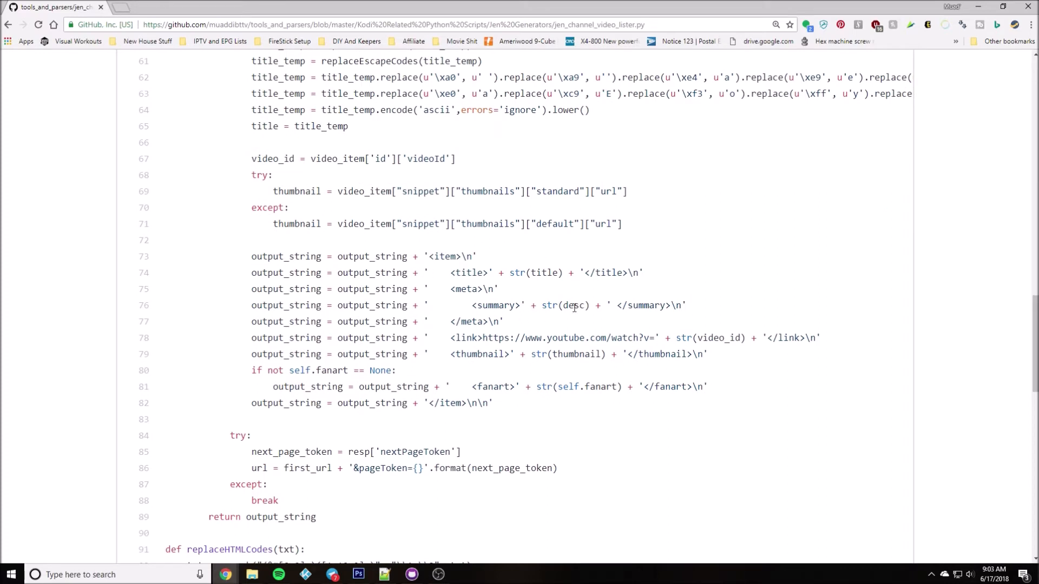
double_click(573, 305)
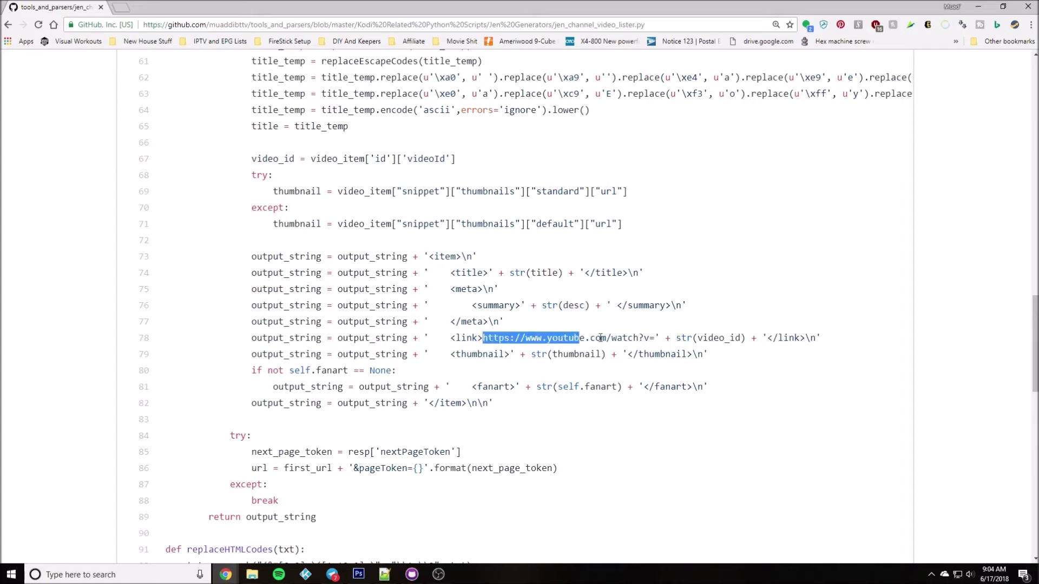
drag(577, 337, 655, 338)
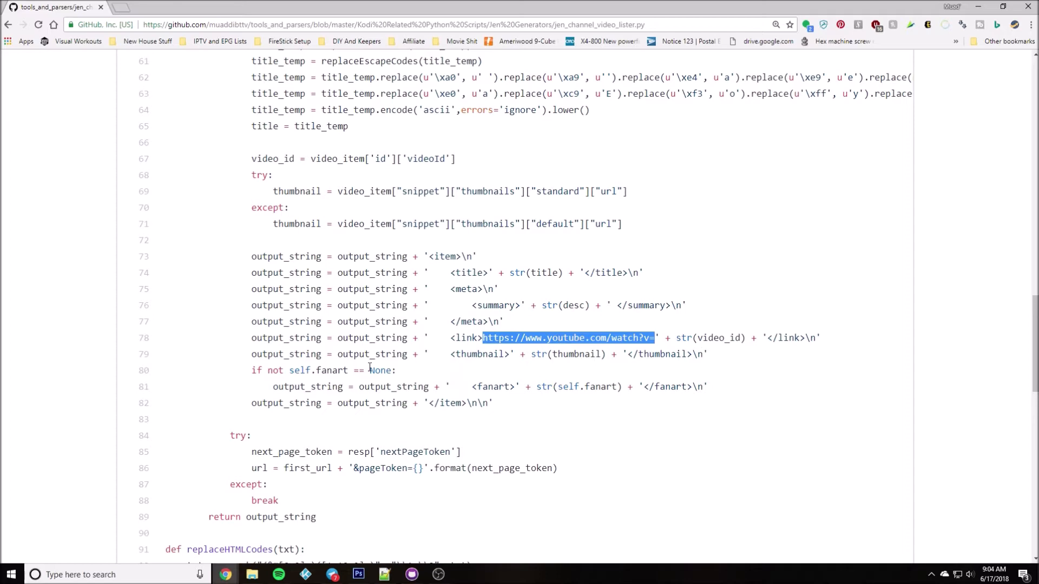
Move down to the next-page token try/except block and the return of the output string
scroll(down, 3)
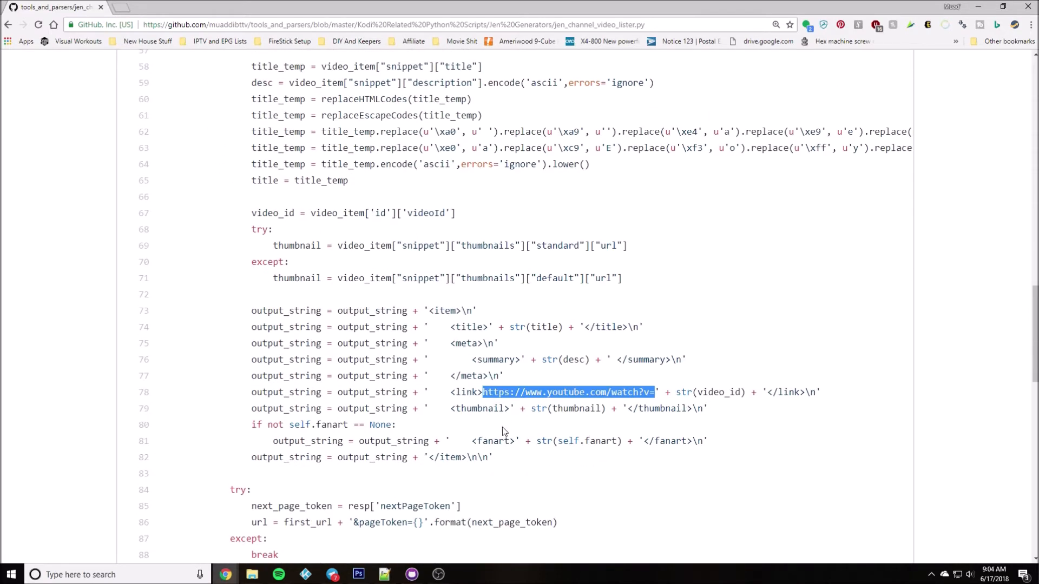
mouse_move(488, 436)
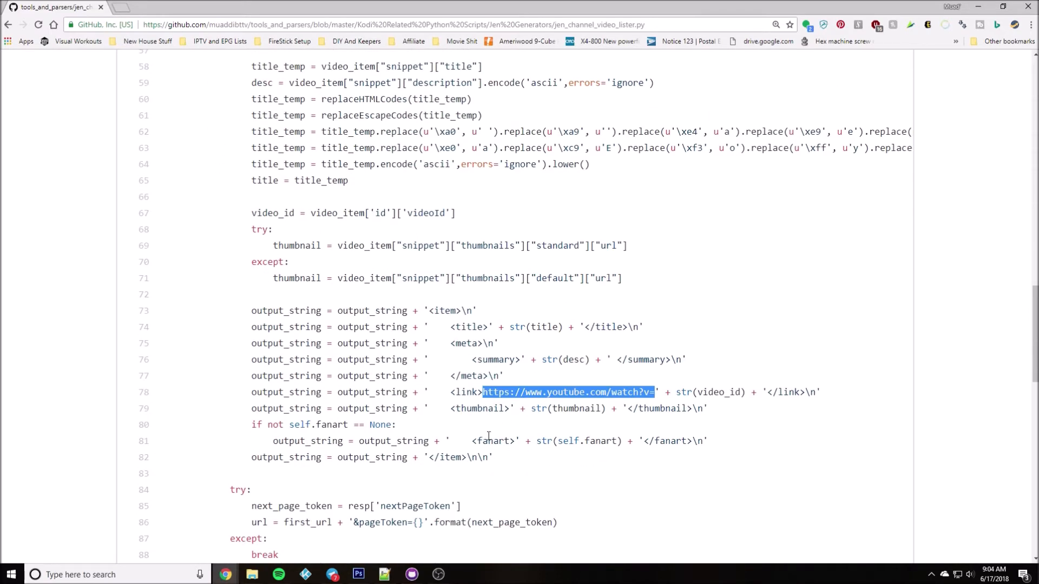
scroll(down, 3)
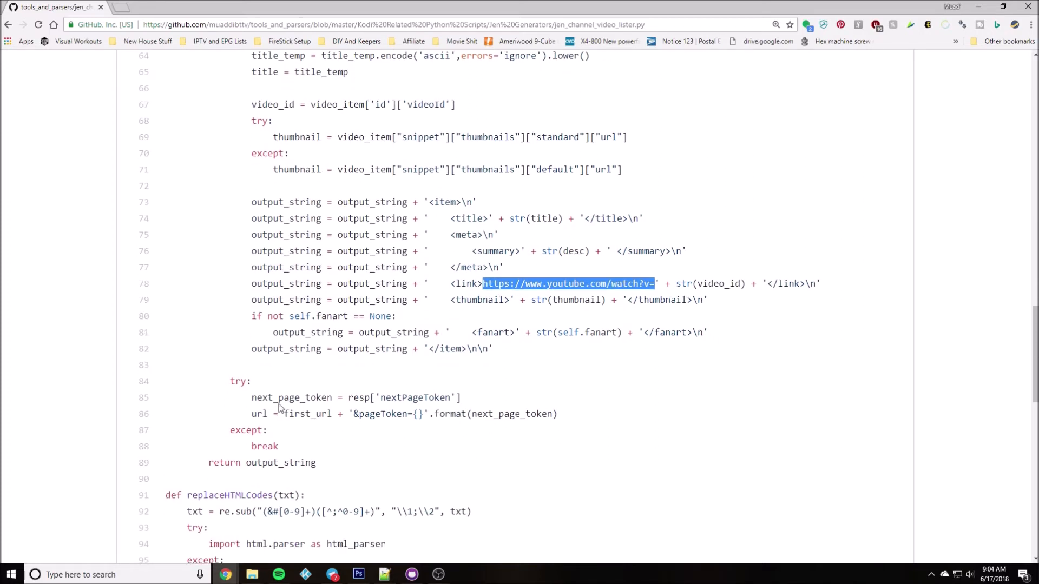
mouse_move(456, 414)
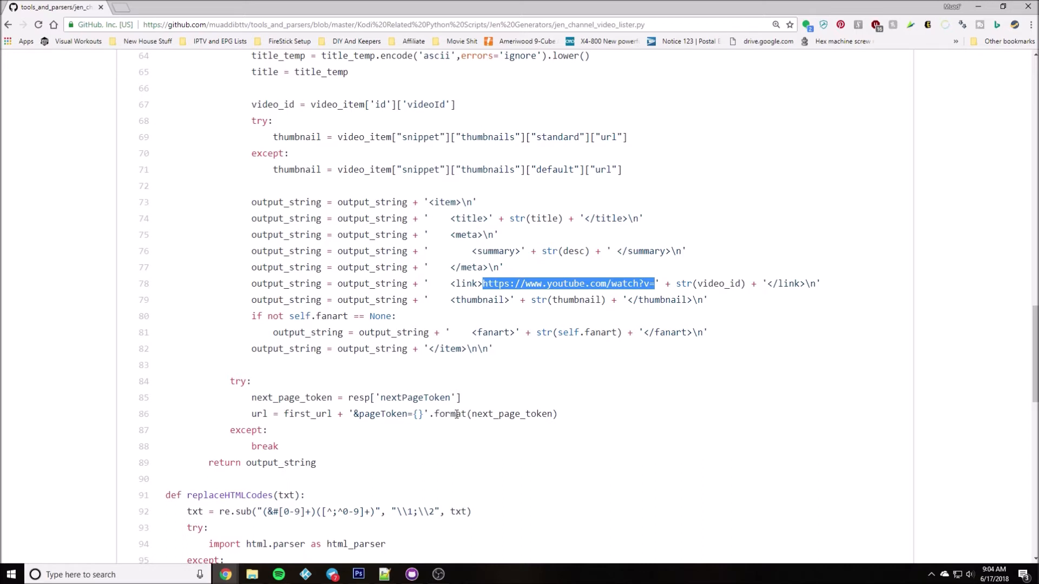
scroll(down, 3)
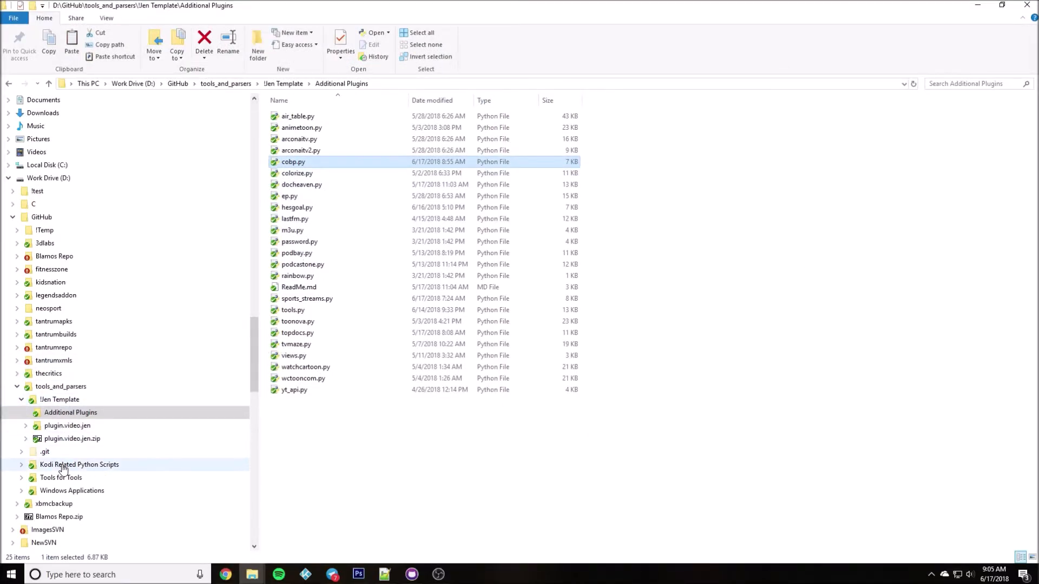
Enter the local Jen Generators folder and launch cmd.exe there from the address bar
click(79, 464)
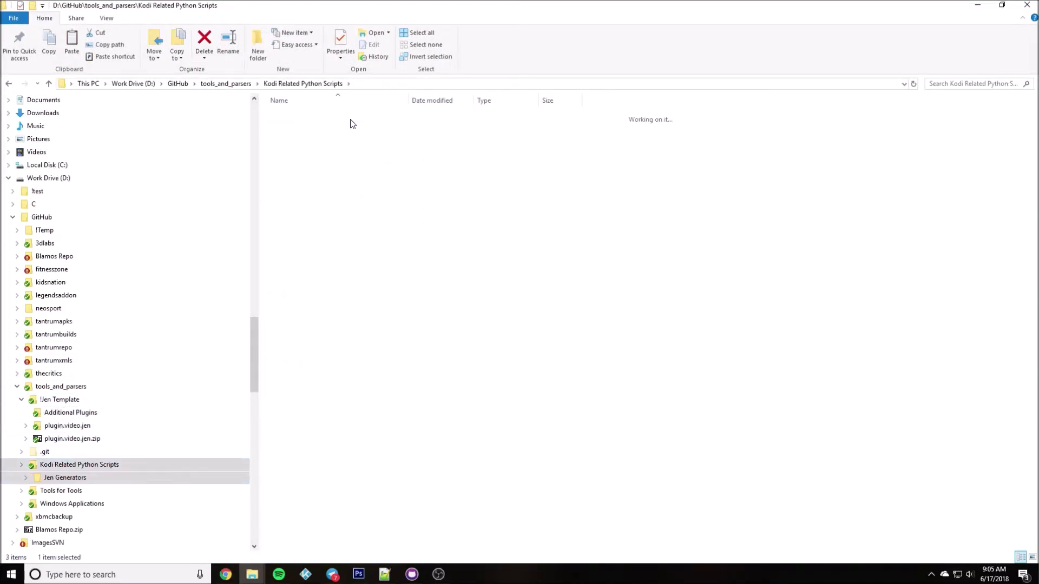
click(65, 477)
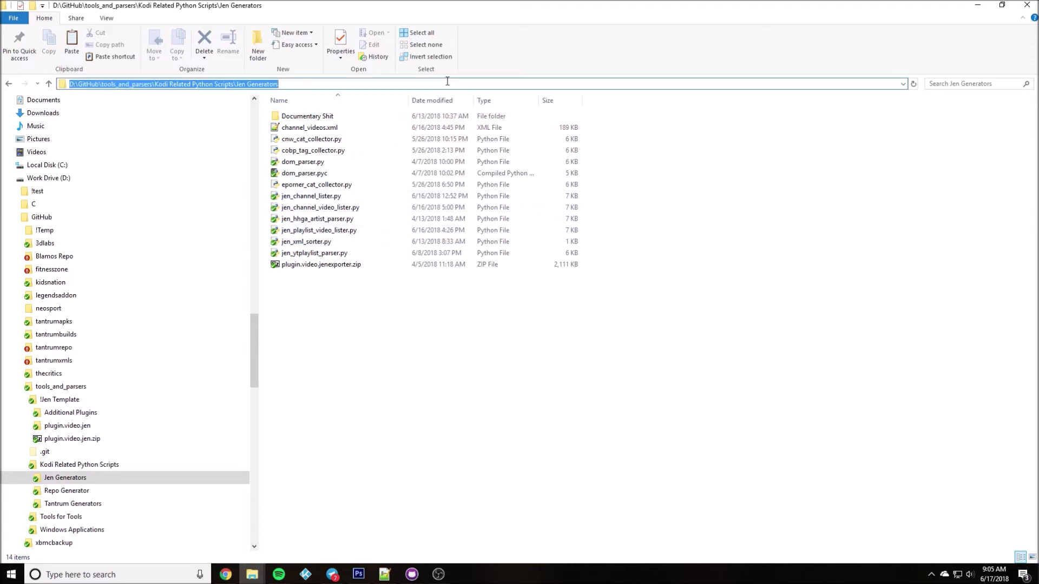
text(C:\Windows\System32\cmd.exe)
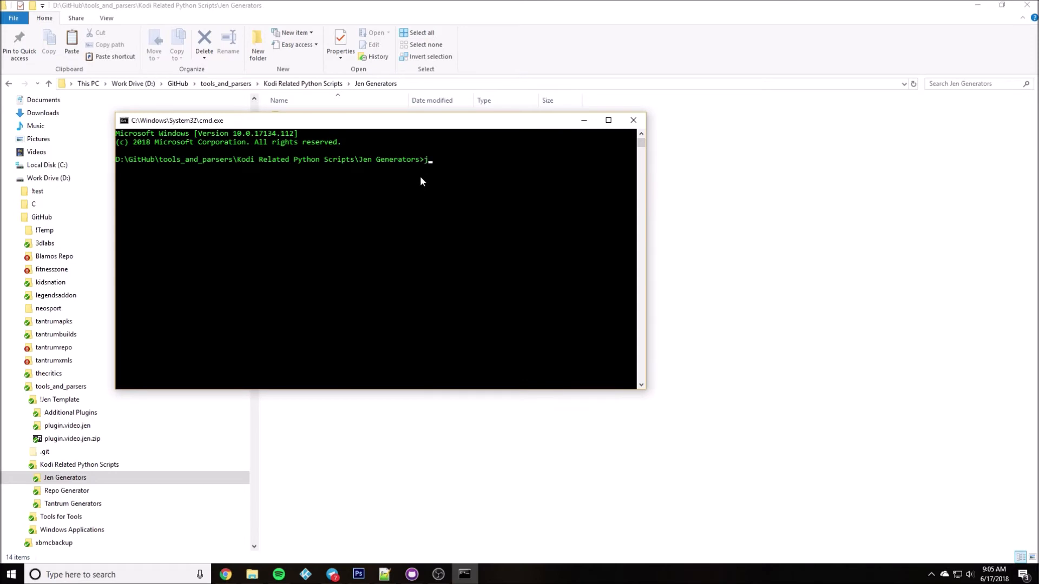
Locate jen_channel_video_lister.py in the folder and open it in Notepad++
text(en_channel_video_lister.py)
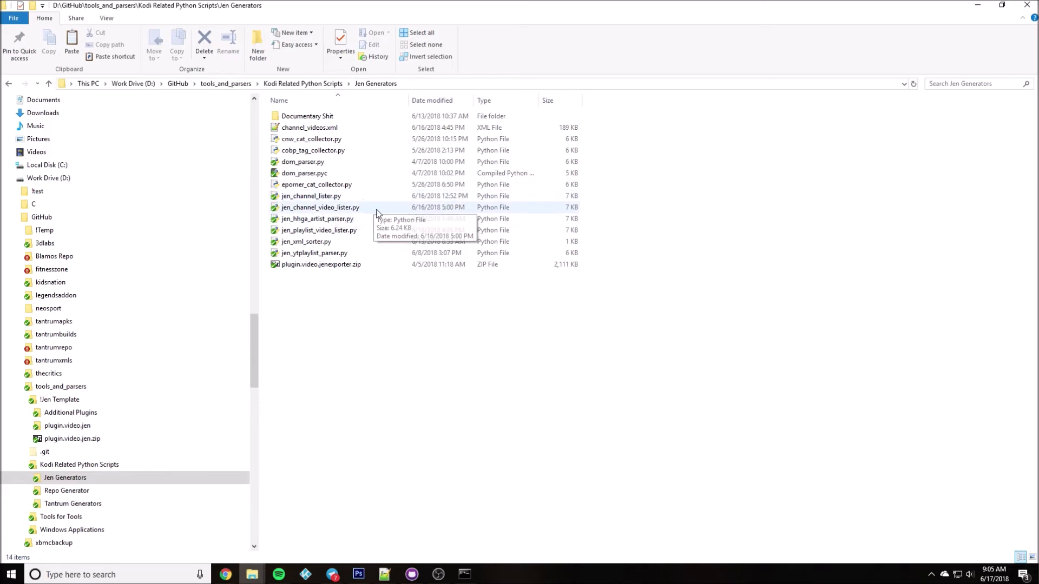
right_click(320, 208)
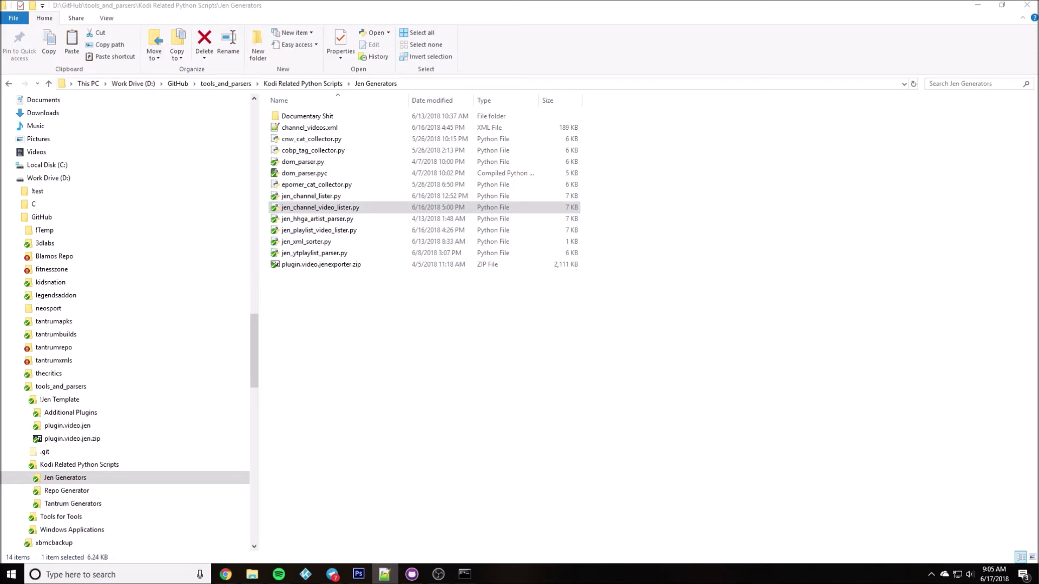
double_click(321, 208)
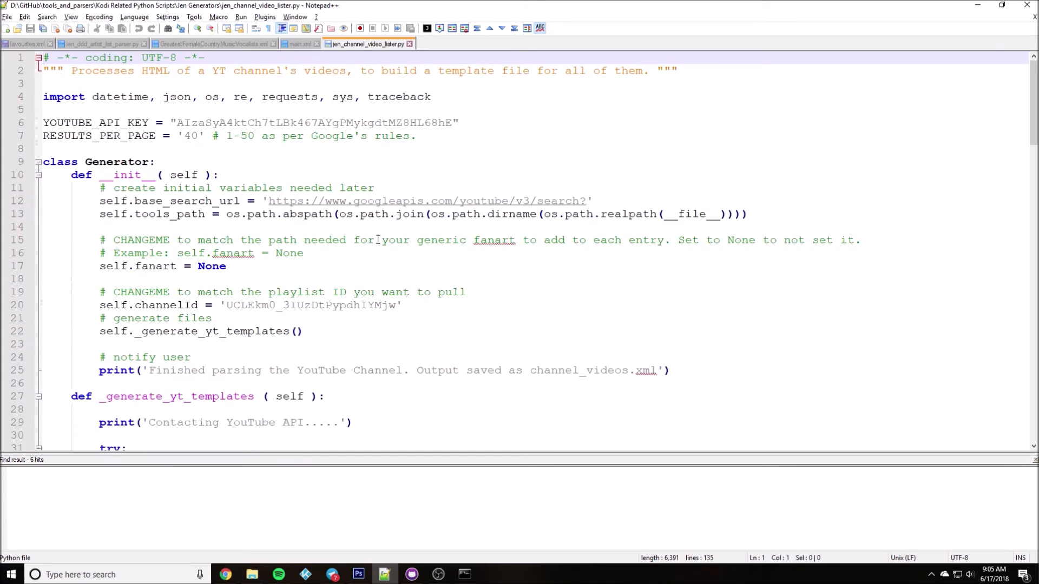
Compare with the GitHub source, then select the channelId value on line 20 in Notepad++
double_click(308, 266)
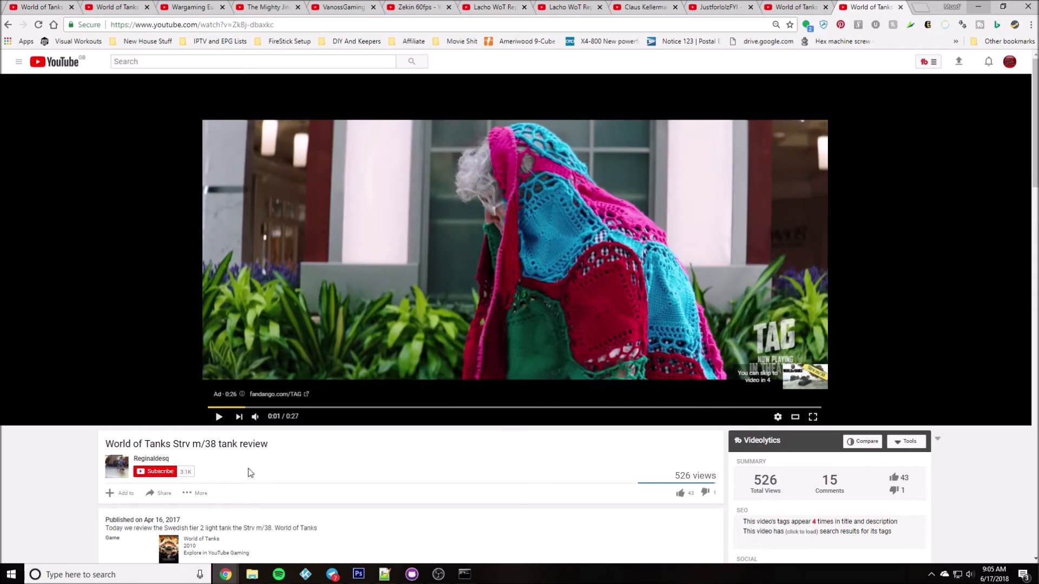
mouse_move(152, 459)
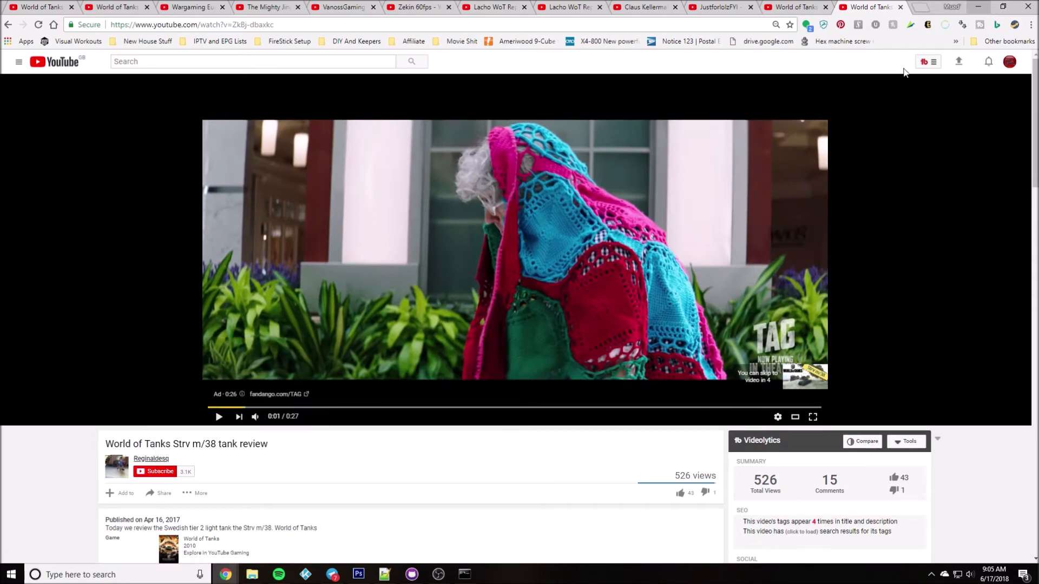
click(47, 7)
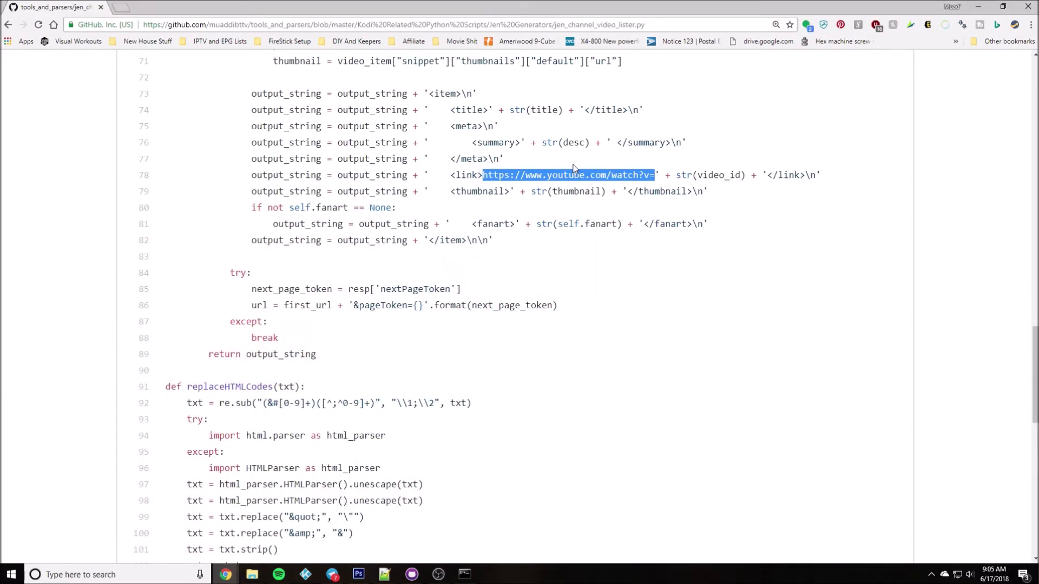
scroll(up, 3)
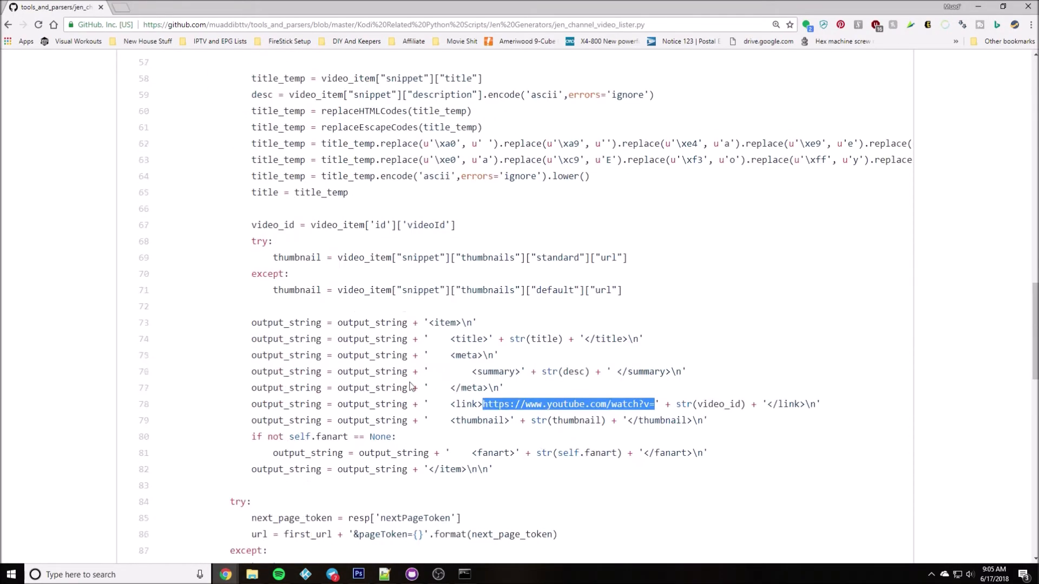
click(384, 574)
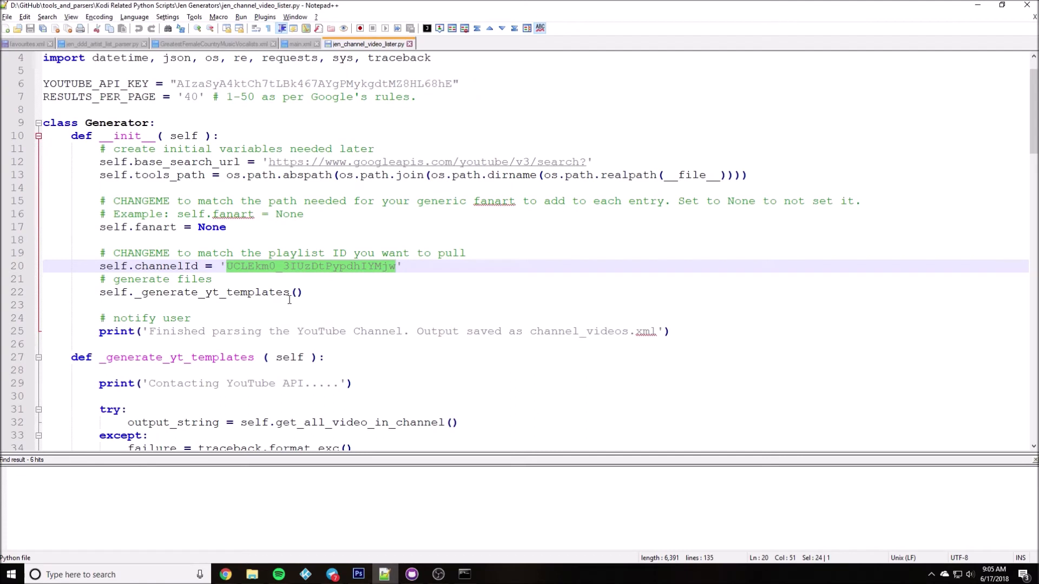
Paste the channel URL UCXB9905ejCSMh3f7-WjDDRQ as the channelId and run the lister against it
text(https://www.youtube.com/channel/UCXB9905ejCSMh3f7-WjDDRQ)
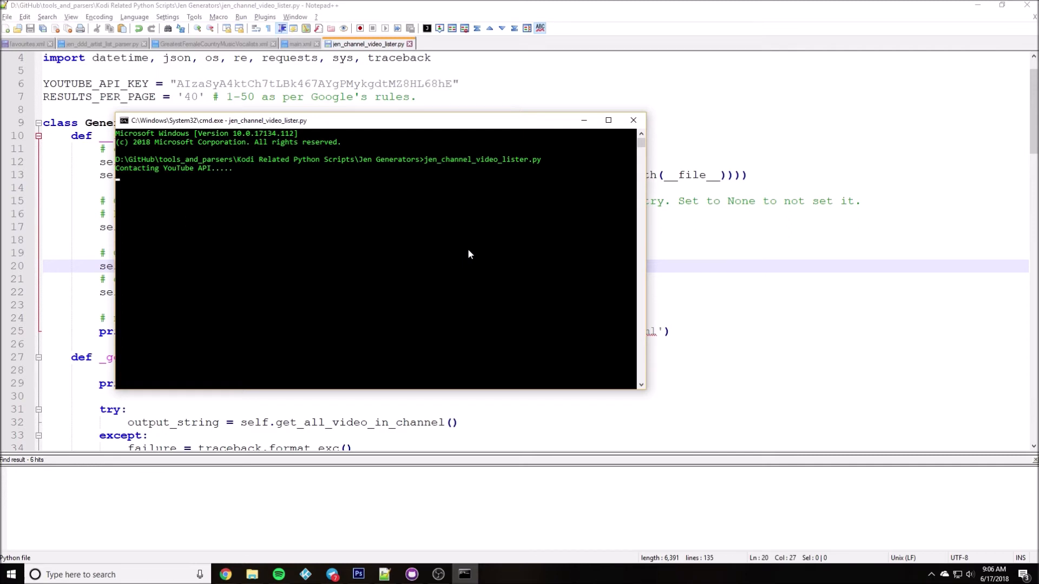
mouse_move(468, 258)
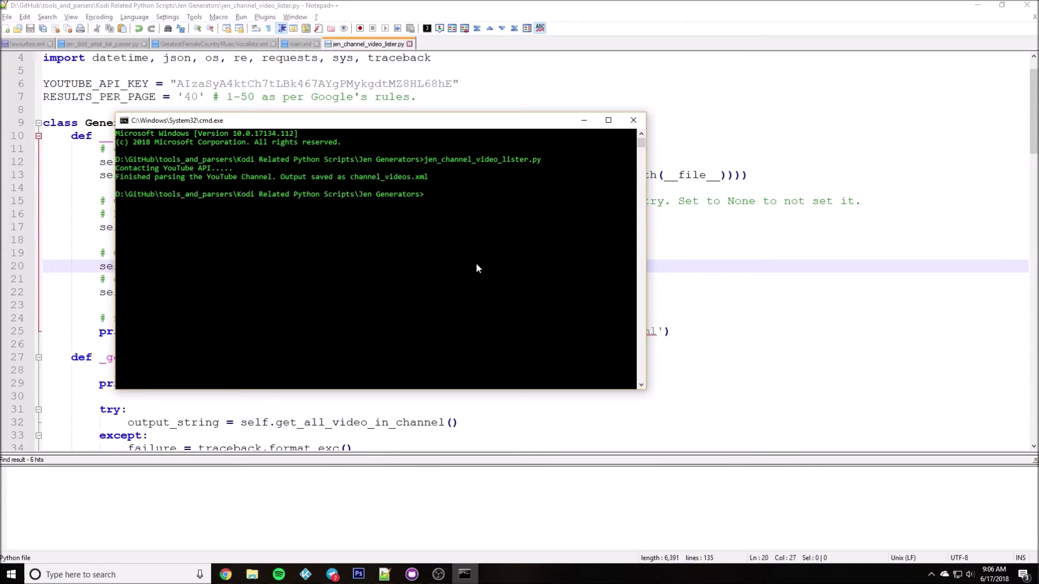
mouse_move(254, 570)
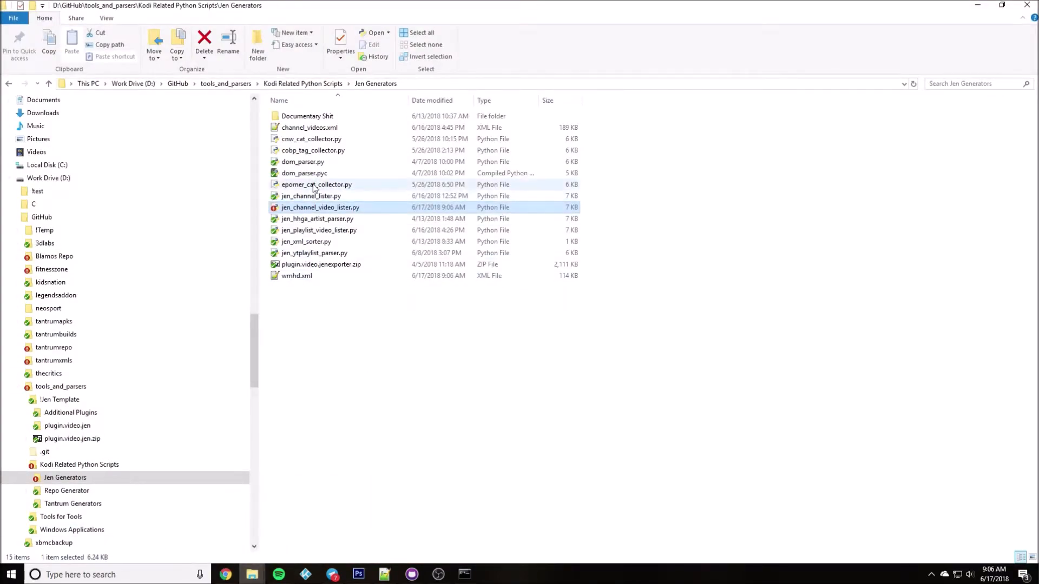
mouse_move(313, 150)
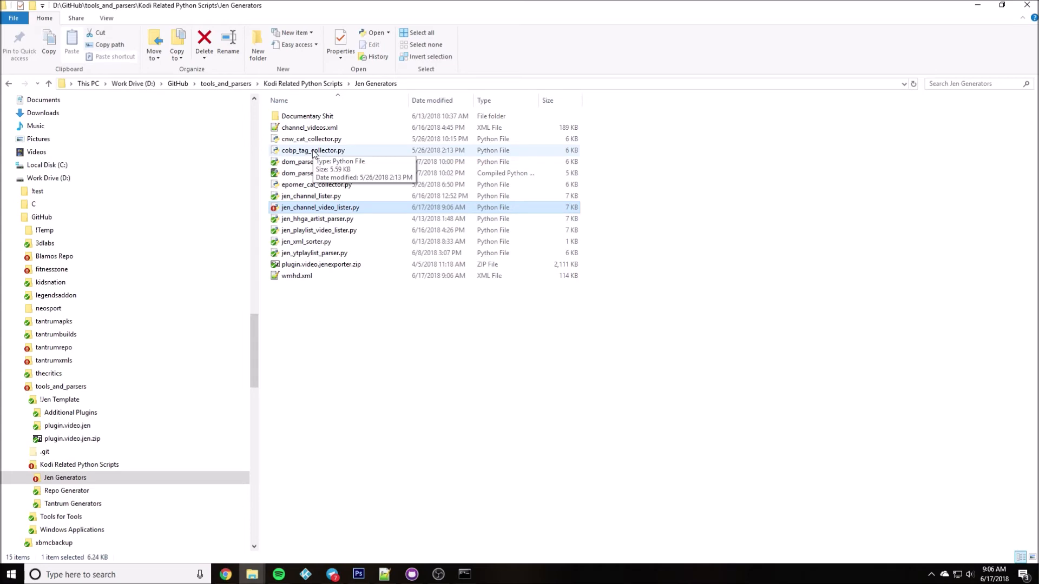
Open the generated wmhd.xml in Notepad++ and scroll through its video items
click(296, 276)
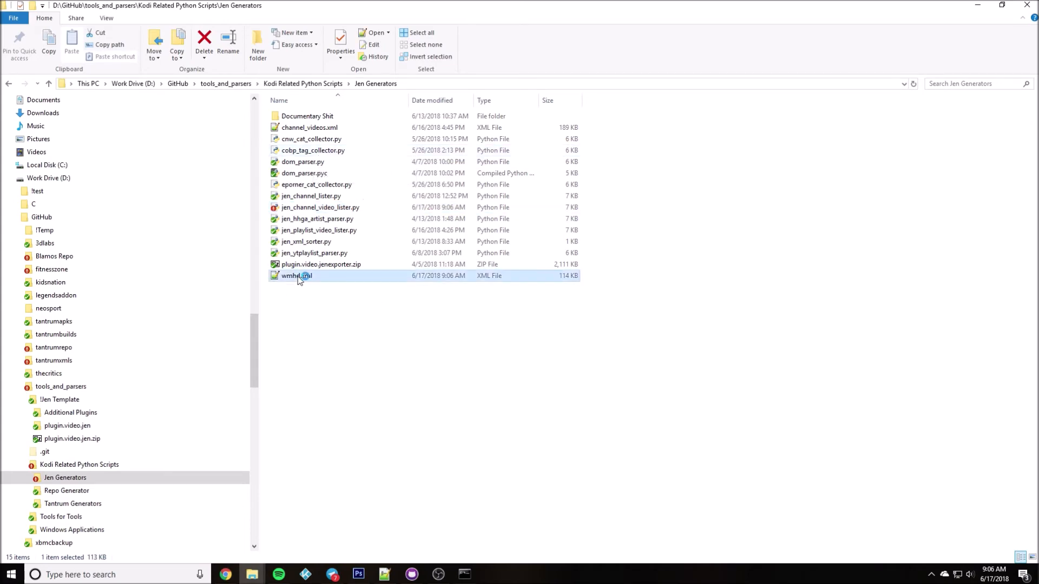
double_click(297, 276)
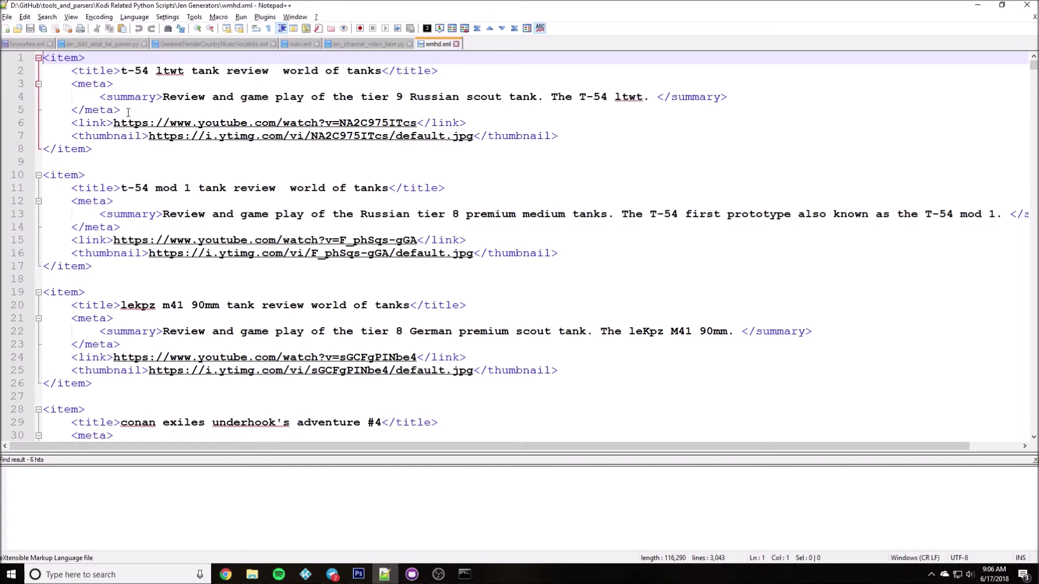
mouse_move(589, 96)
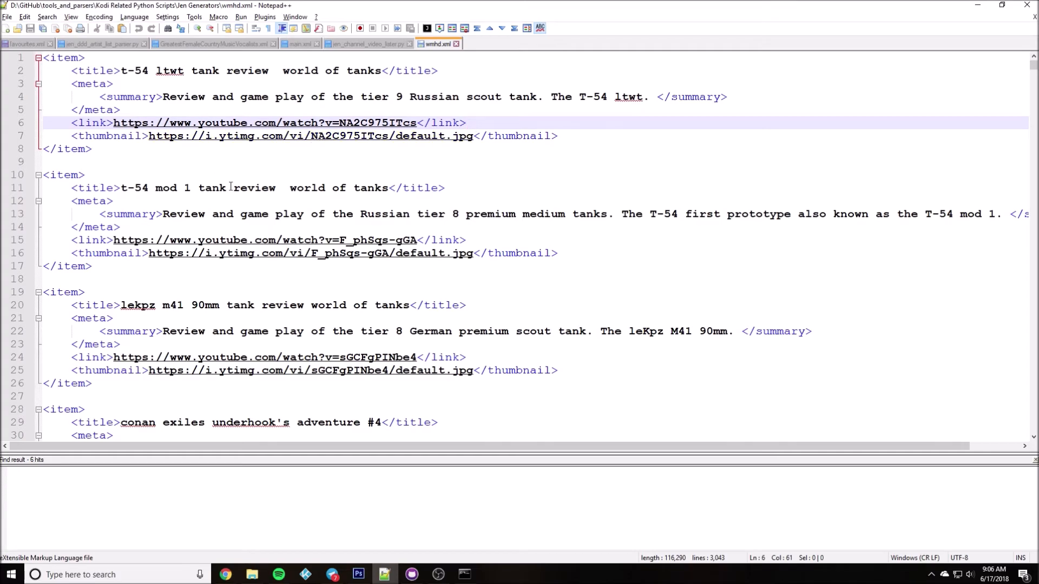
scroll(down, 3)
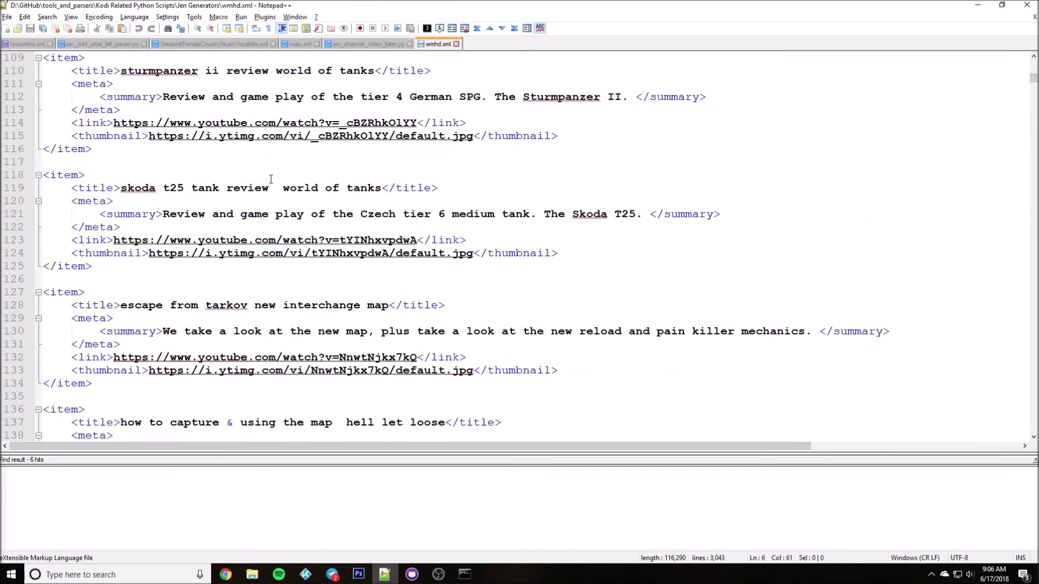
scroll(down, 3)
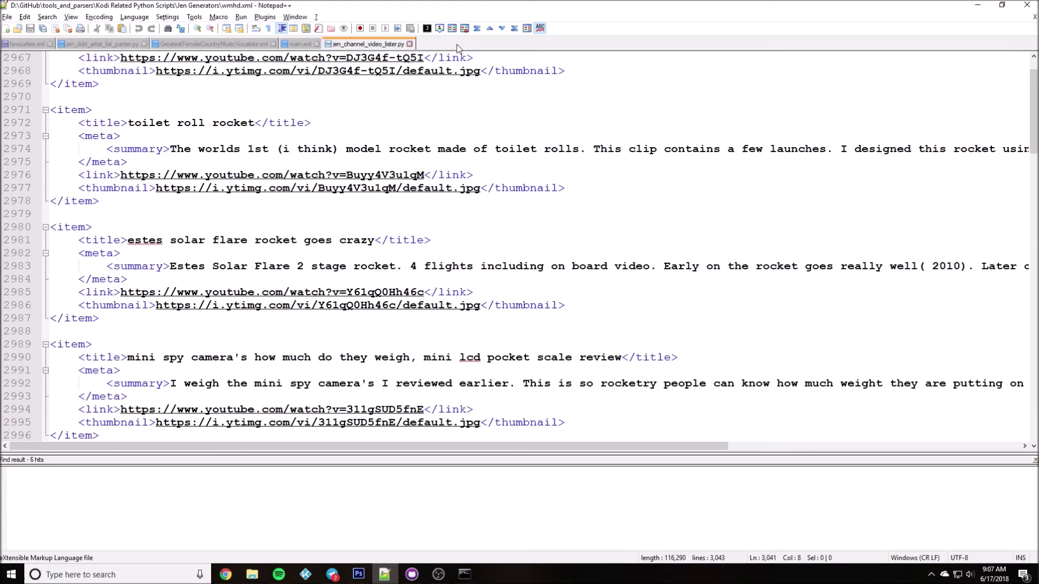
Back in the script, find the save-file block naming wmhd.xml, then return to the top
click(365, 43)
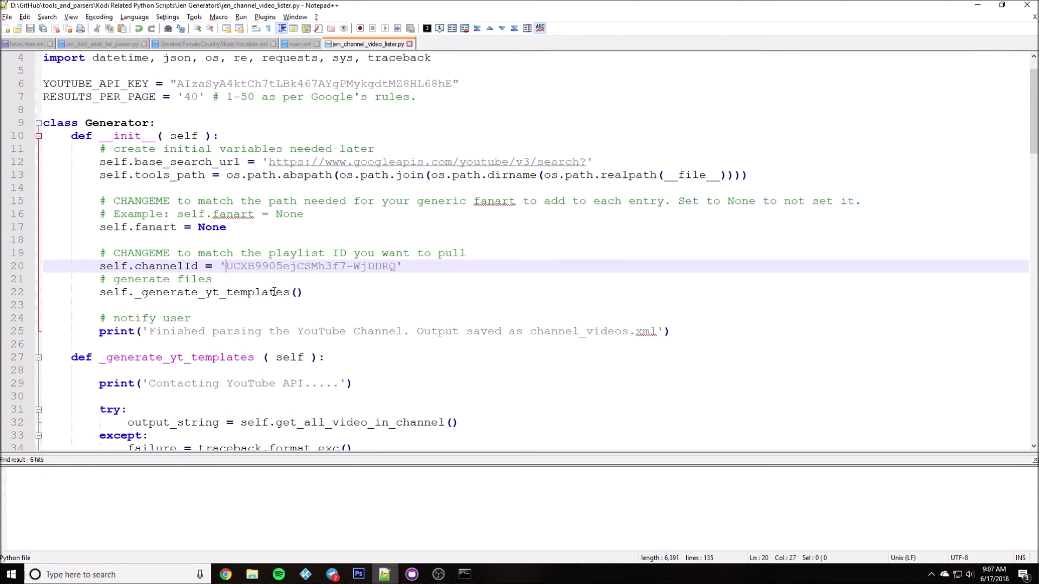
scroll(down, 3)
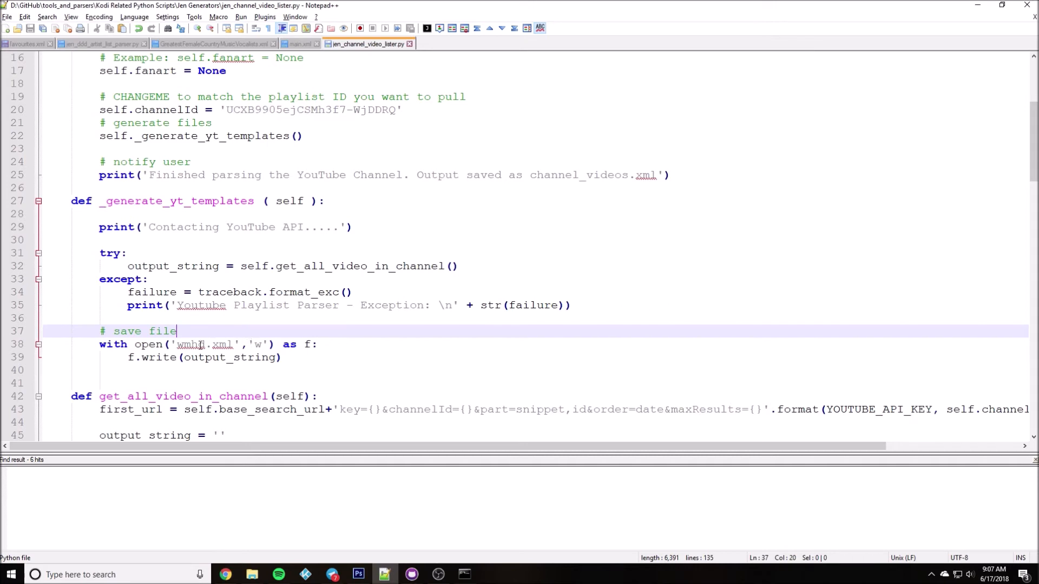
double_click(191, 345)
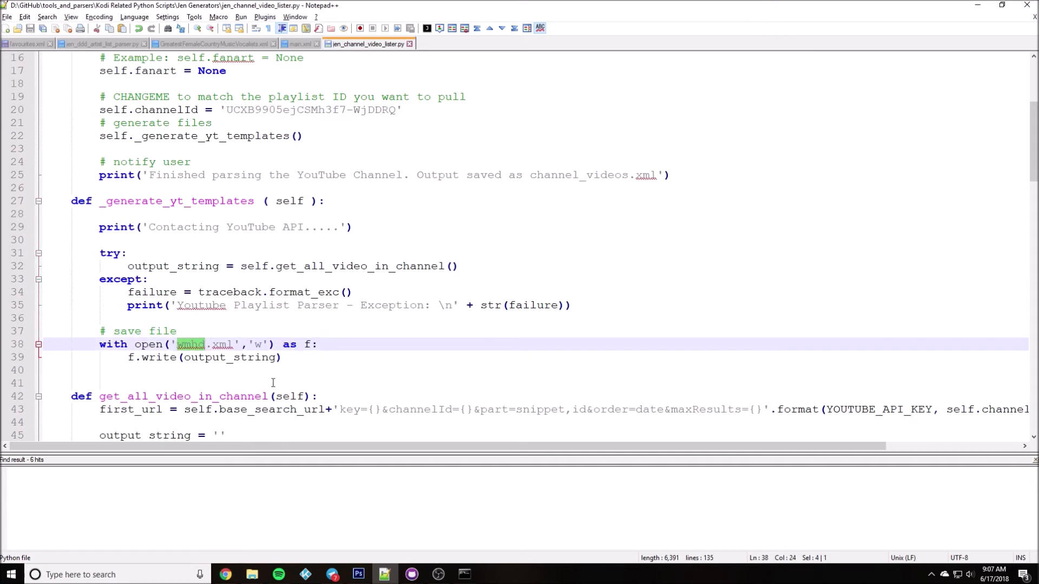
scroll(up, 3)
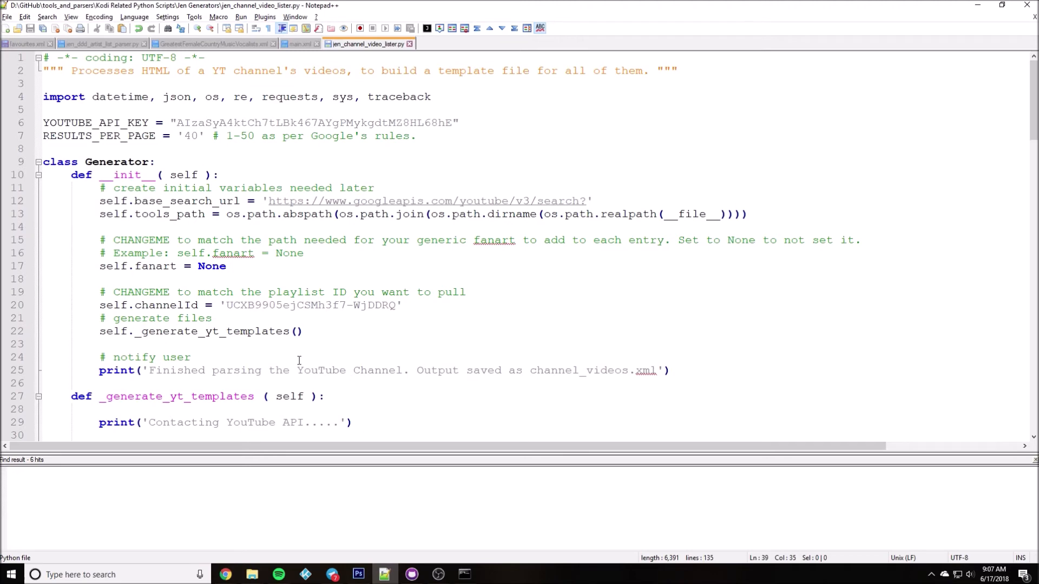
mouse_move(533, 312)
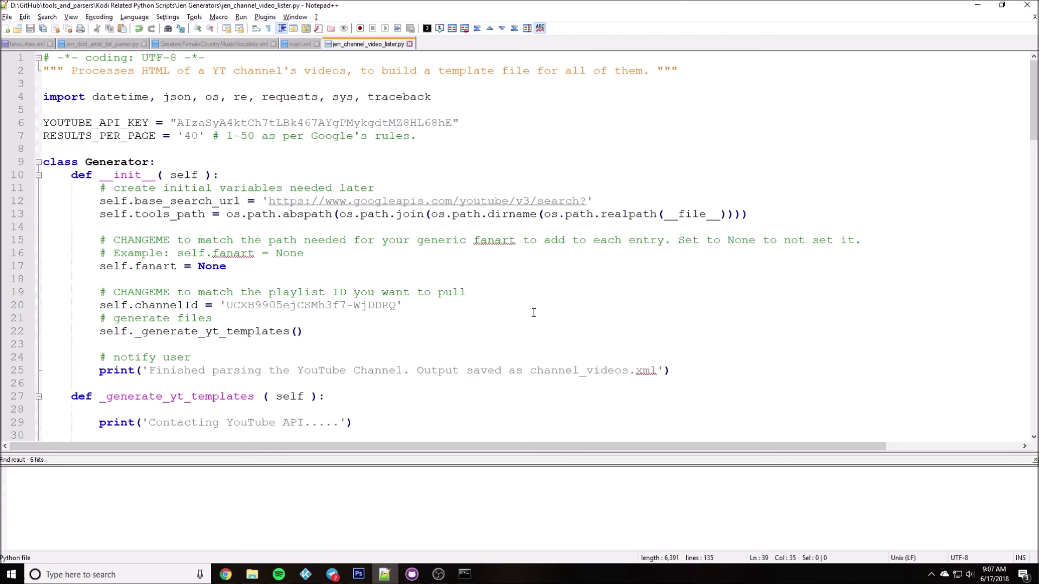
Review the default thumbnail fallback and item-building lines, then bring up musicwtf main.xml
scroll(down, 3)
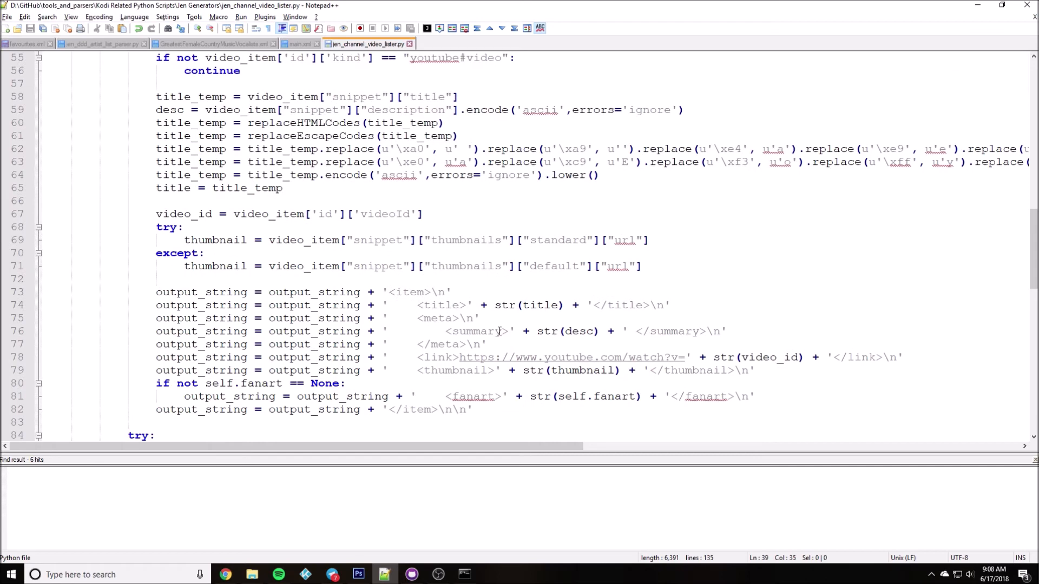
mouse_move(551, 320)
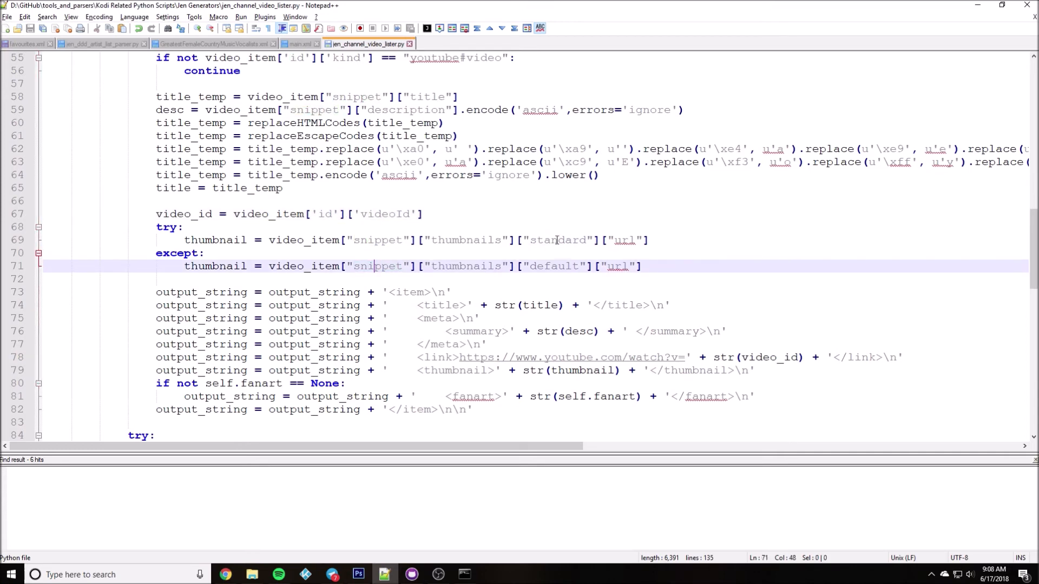
click(649, 240)
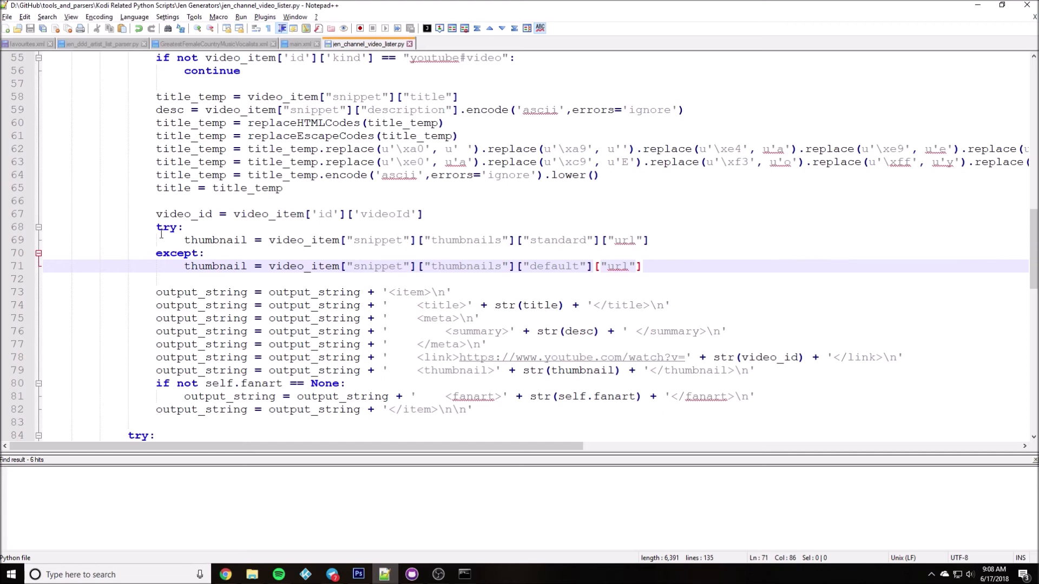
mouse_move(201, 224)
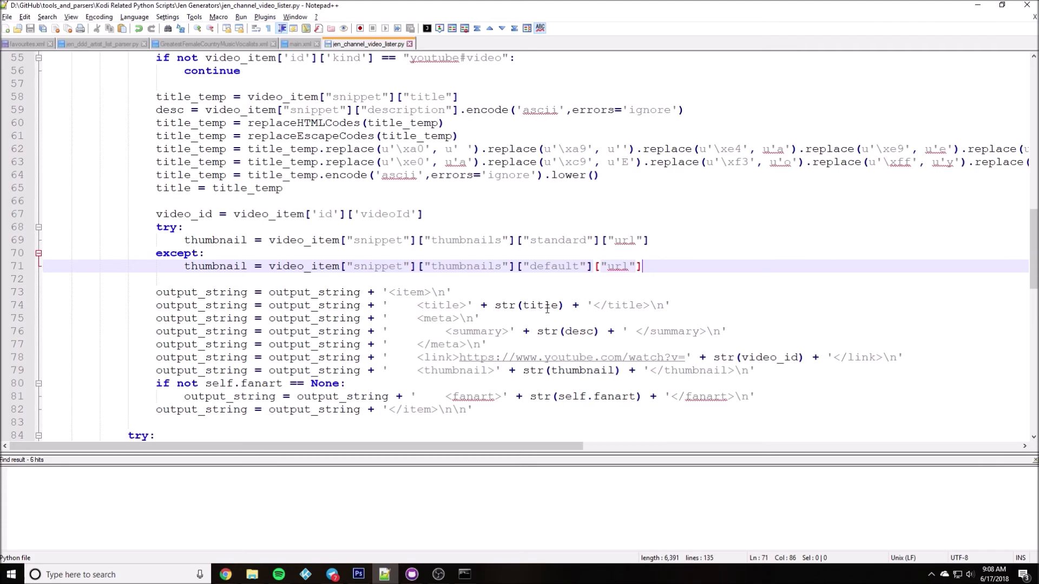
scroll(down, 3)
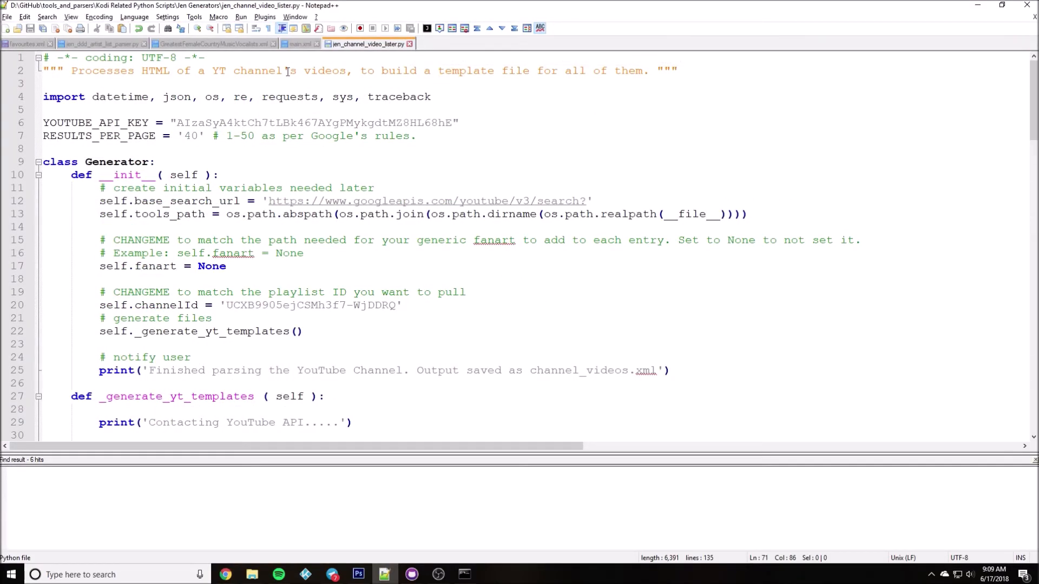
click(300, 43)
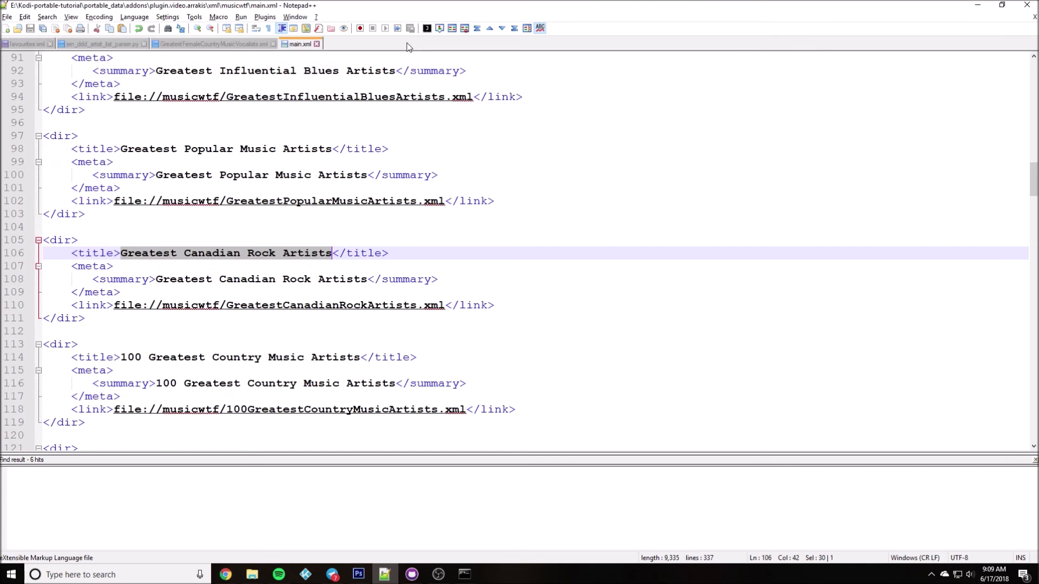